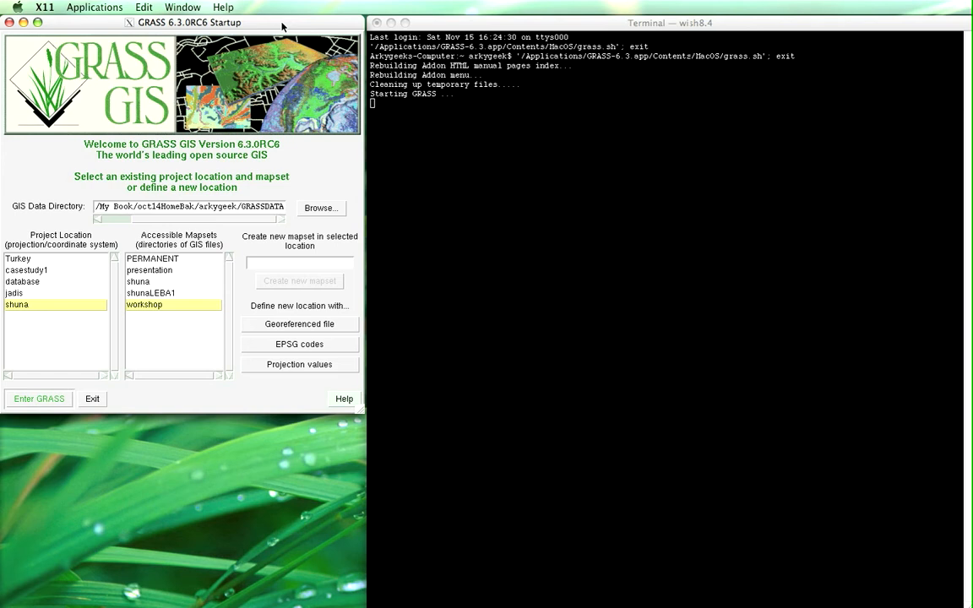
mouse_move(297, 34)
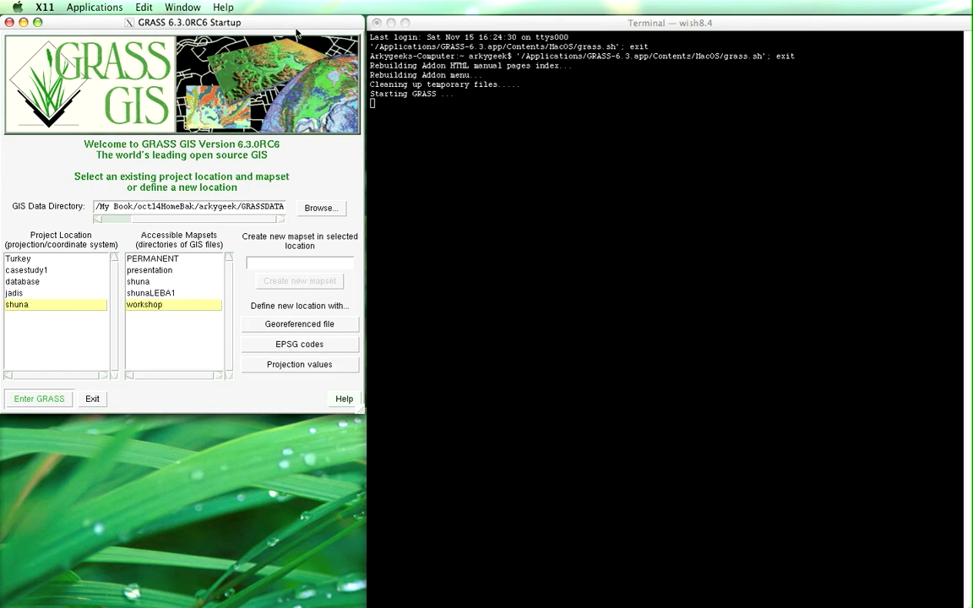
mouse_move(132, 107)
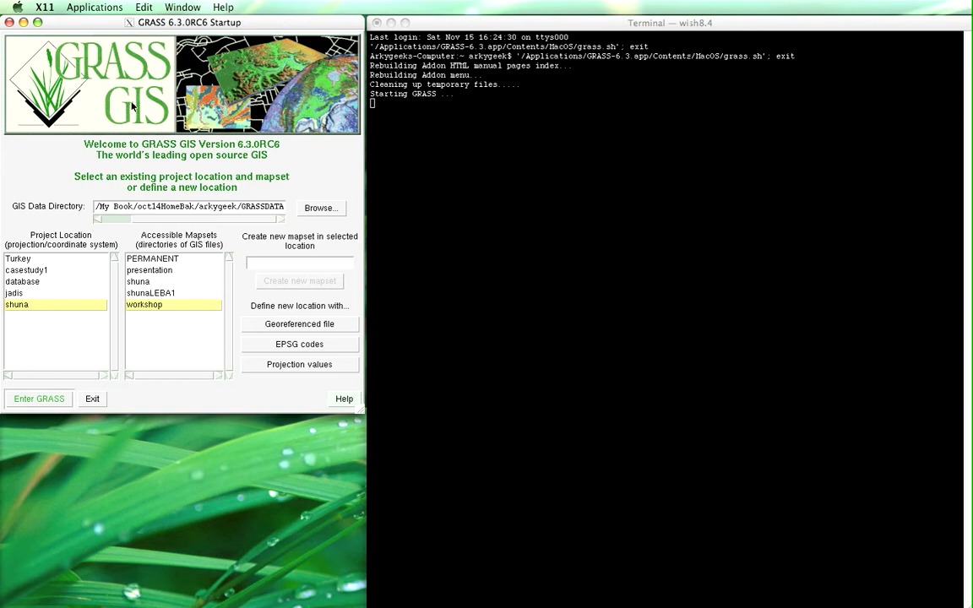
mouse_move(74, 314)
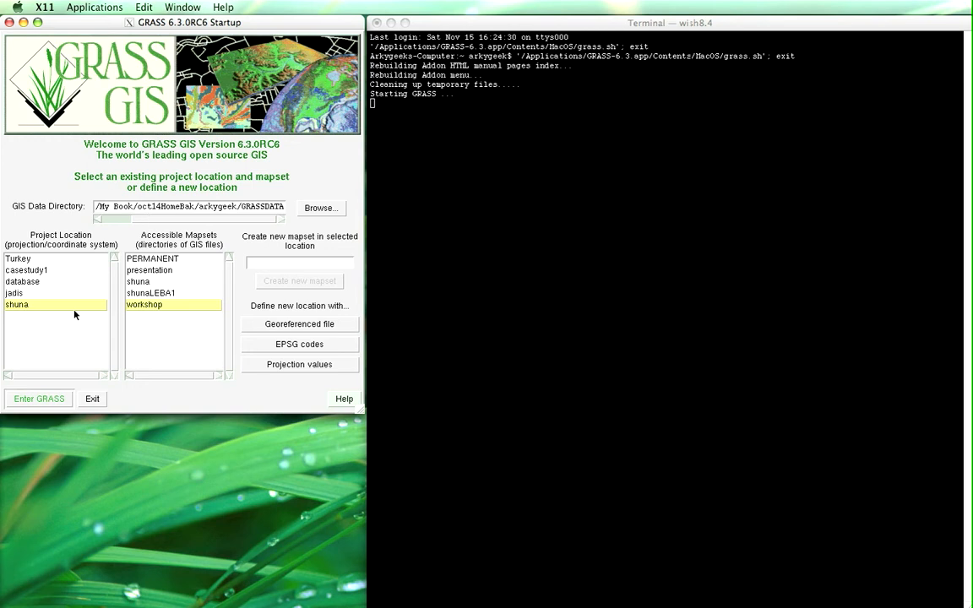
mouse_move(219, 217)
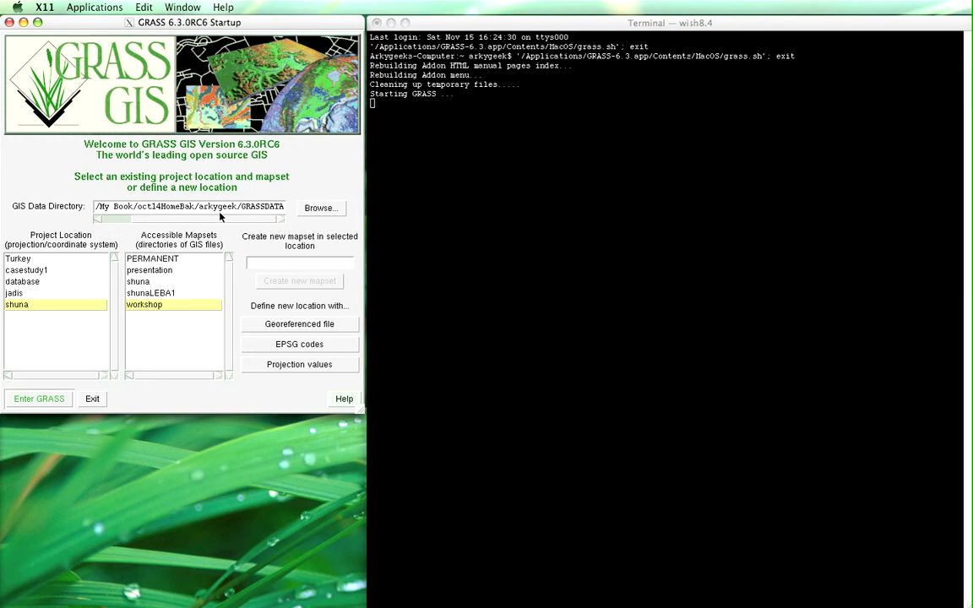
Set the GRASS data directory to grassdata inside /Users/<user>/qgis_sample_data
left_click(320, 208)
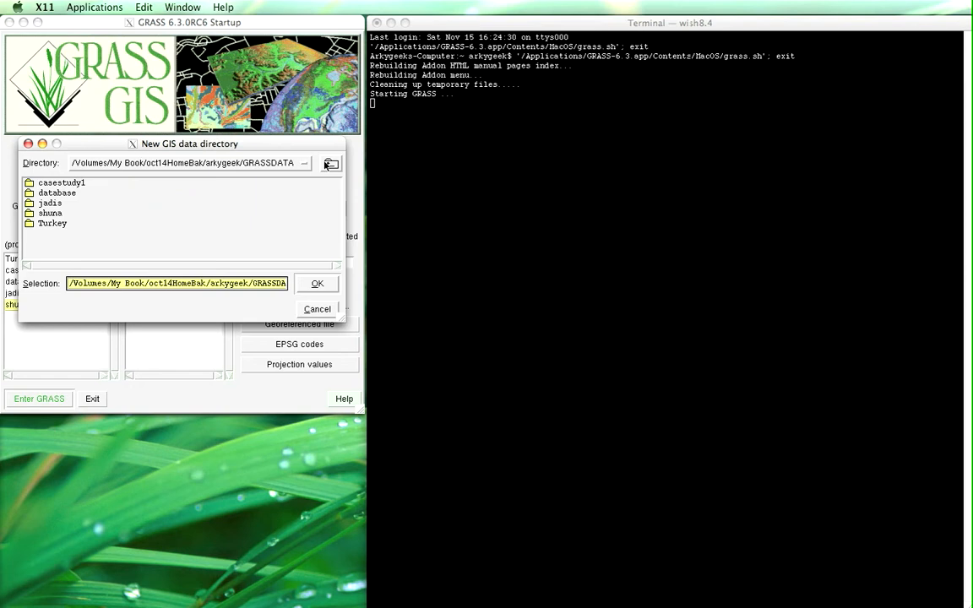
left_click(304, 163)
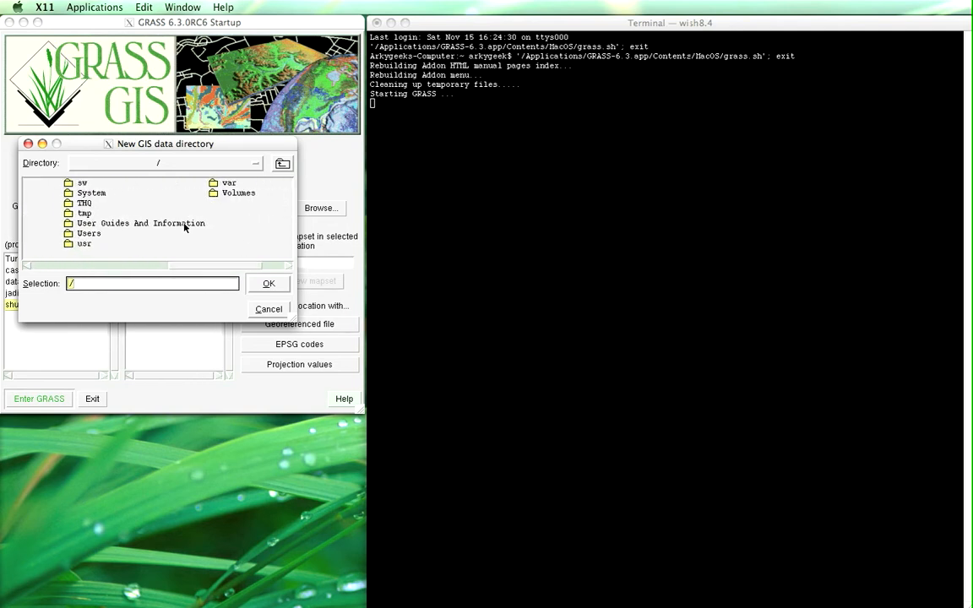
double_click(88, 233)
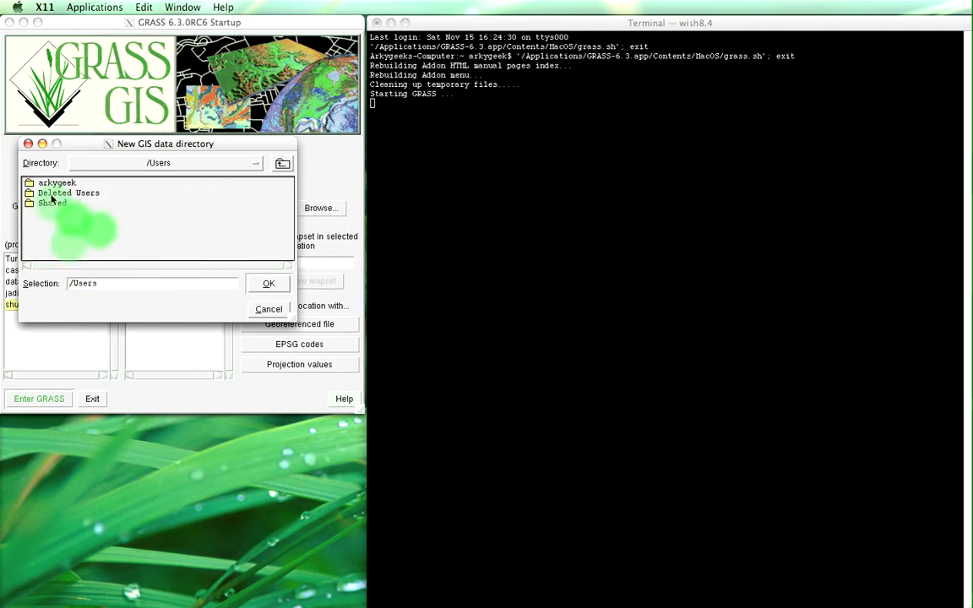
double_click(57, 183)
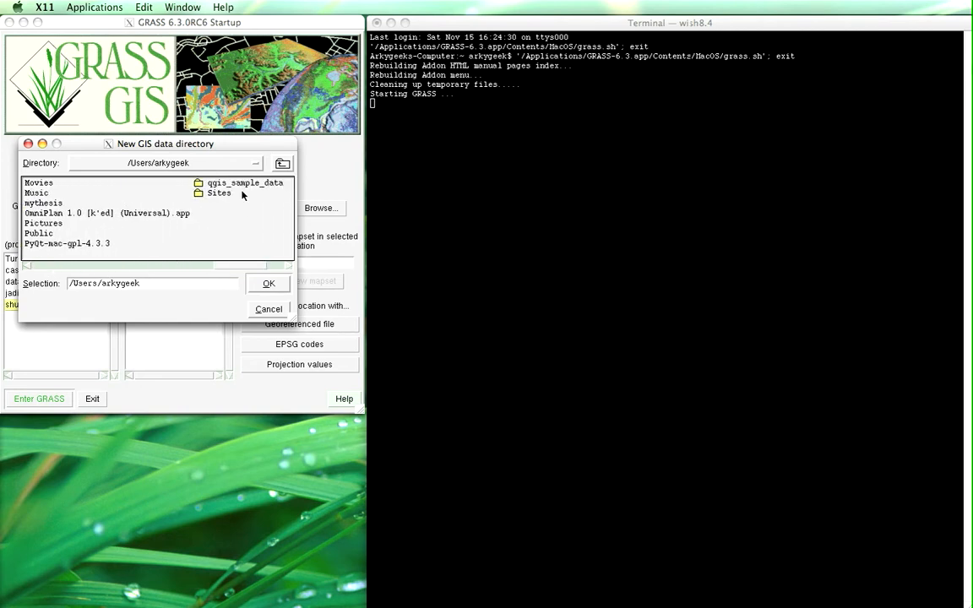
double_click(245, 182)
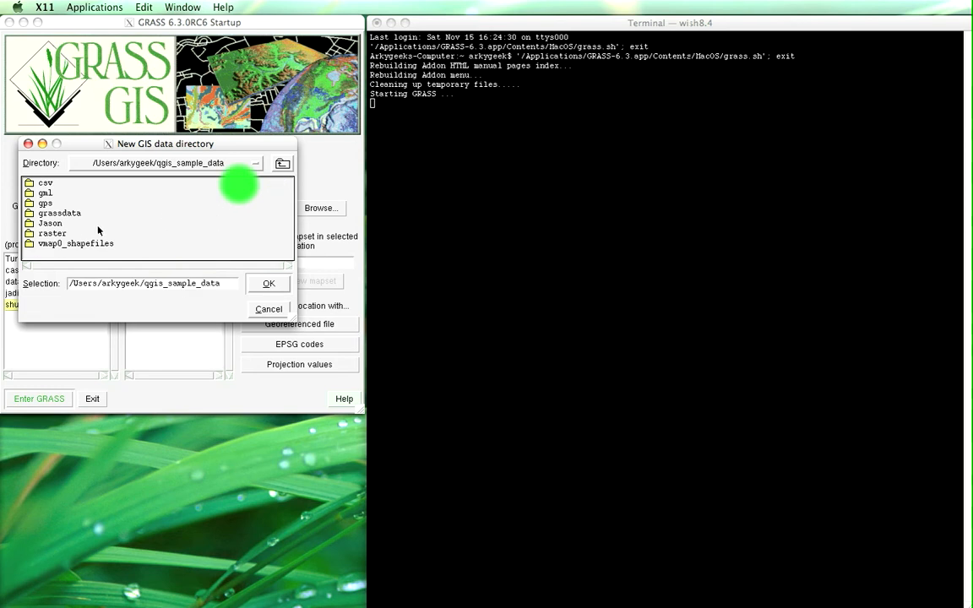
double_click(59, 213)
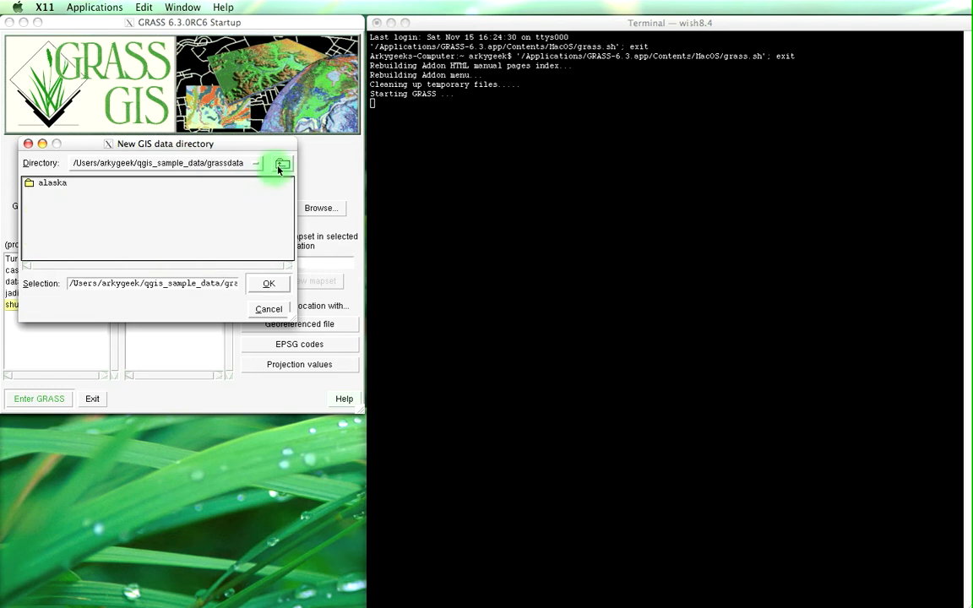
left_click(283, 163)
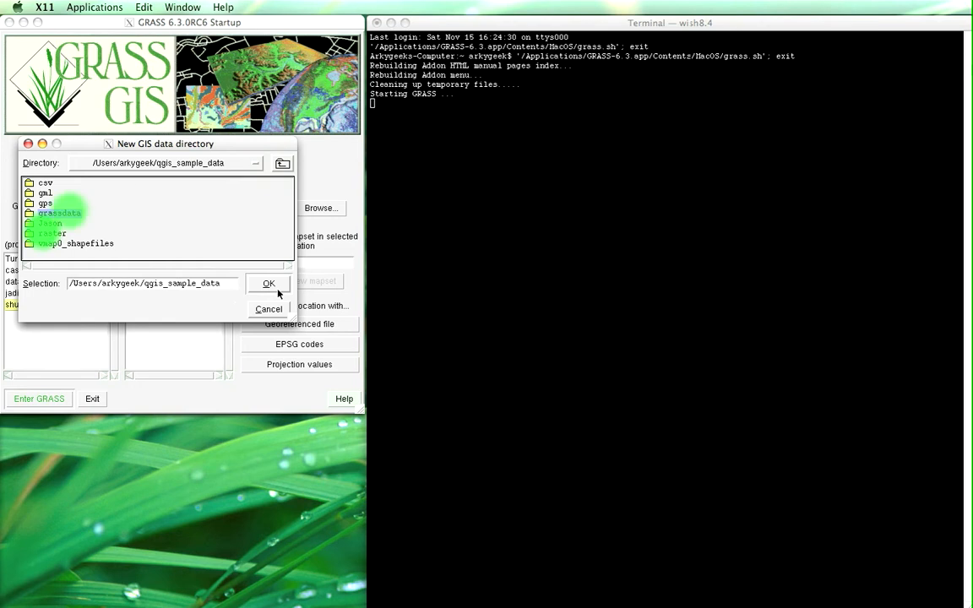
left_click(269, 283)
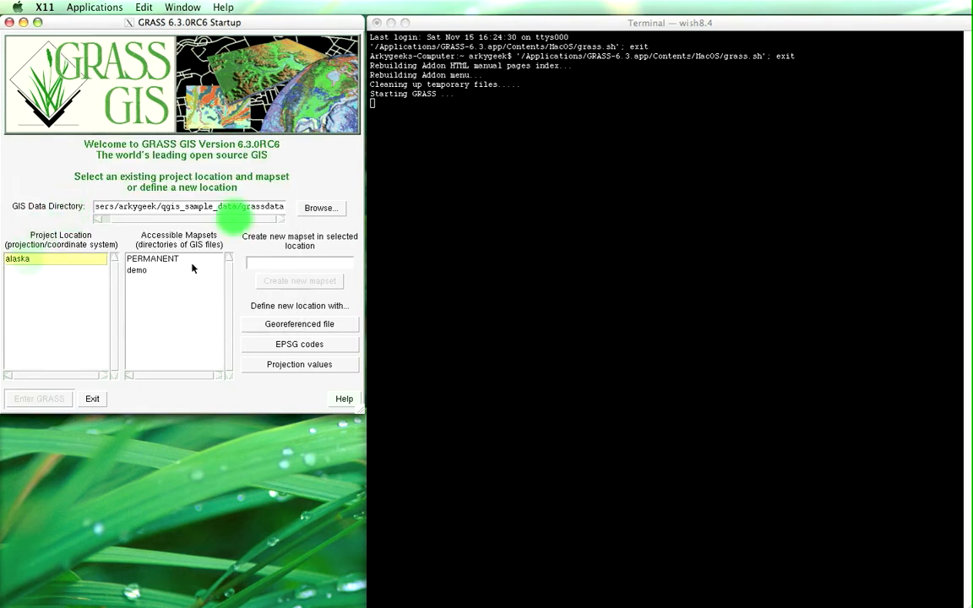
Select the alaska location's demo mapset and enter the GRASS session
left_click(136, 269)
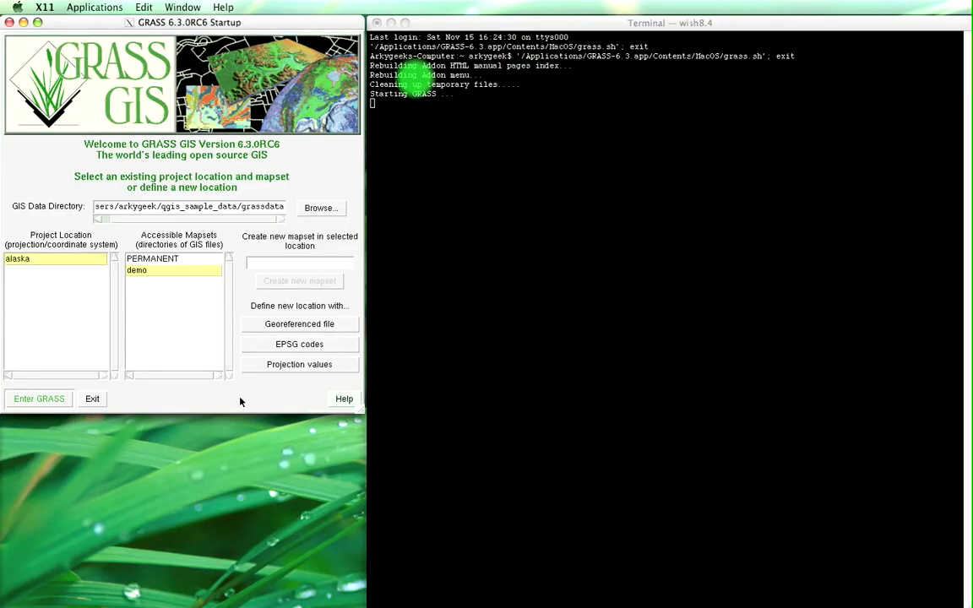
left_click(38, 399)
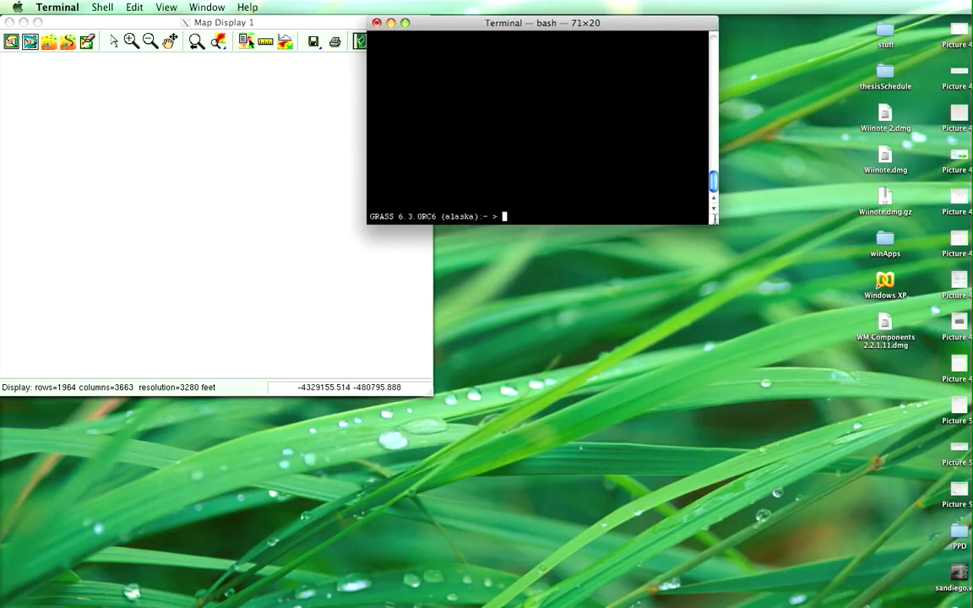
Move the GRASS shell window to the lower right of the screen
left_click_drag(541, 23, 784, 395)
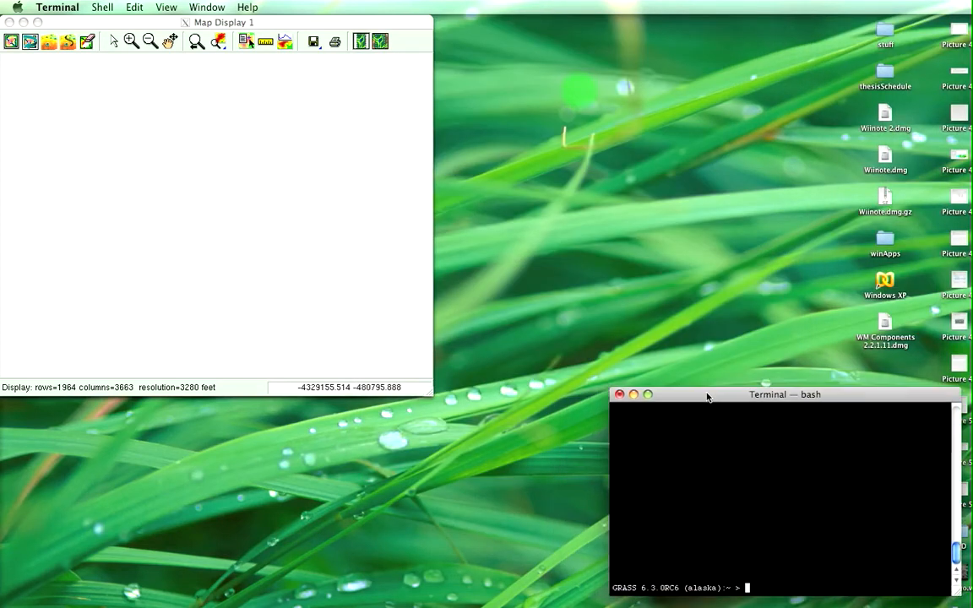
left_click_drag(708, 394, 720, 407)
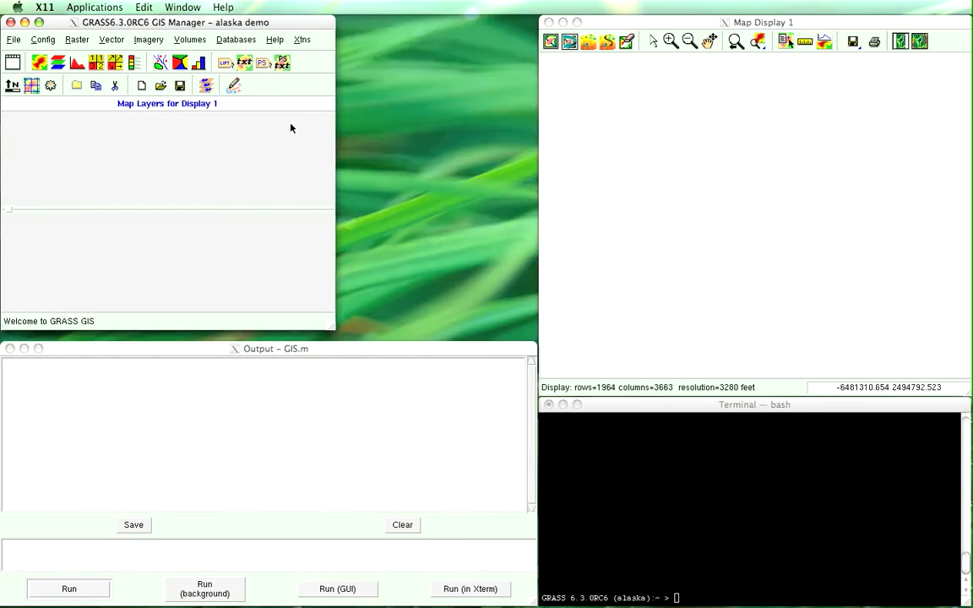
mouse_move(249, 172)
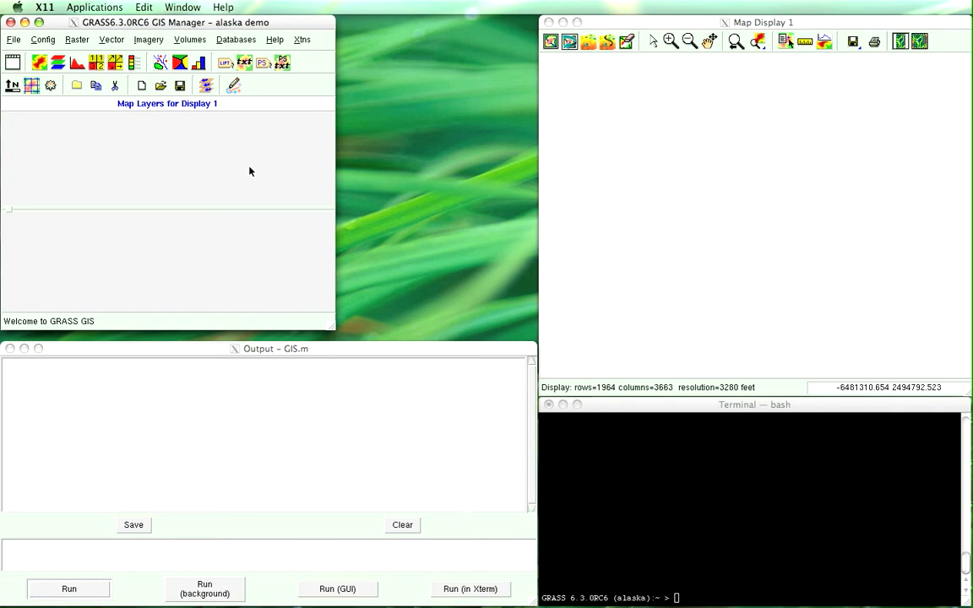
mouse_move(71, 136)
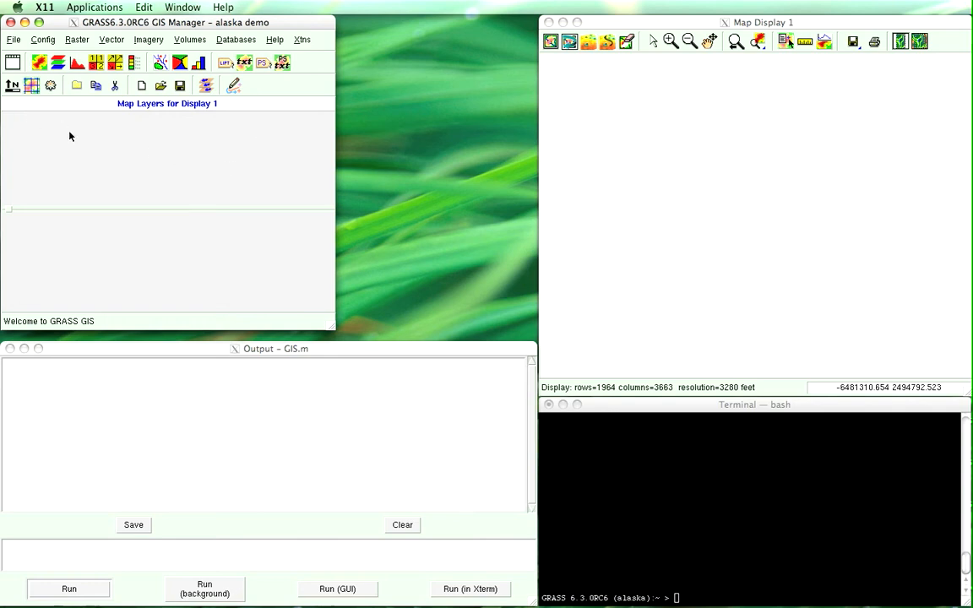
mouse_move(49, 132)
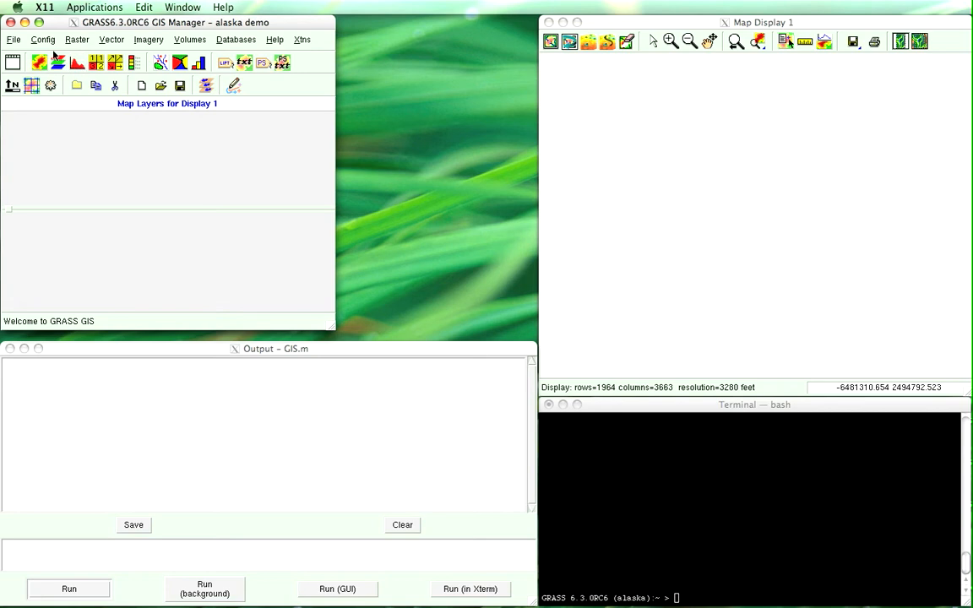
Browse the GIS Manager's Raster menu of map development and analysis tools
left_click(76, 40)
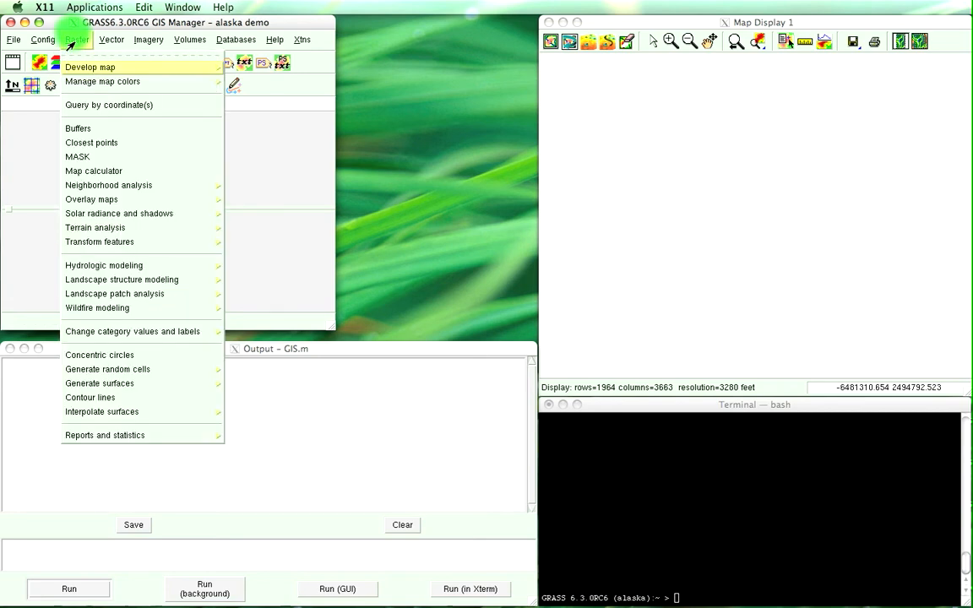
mouse_move(77, 40)
type("r.walk")
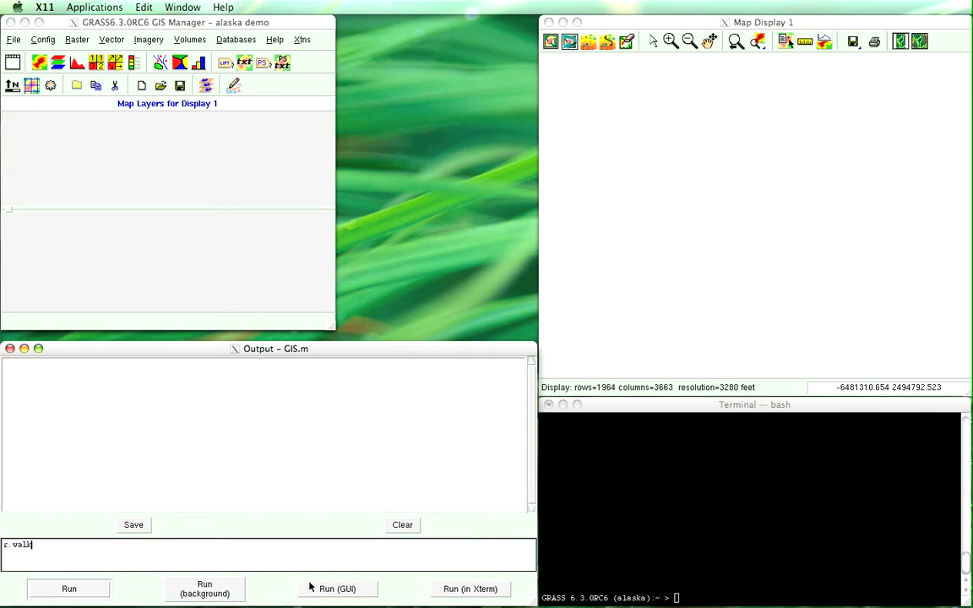
Open and enlarge the r.walk options form, enabling Knight's move
left_click(336, 589)
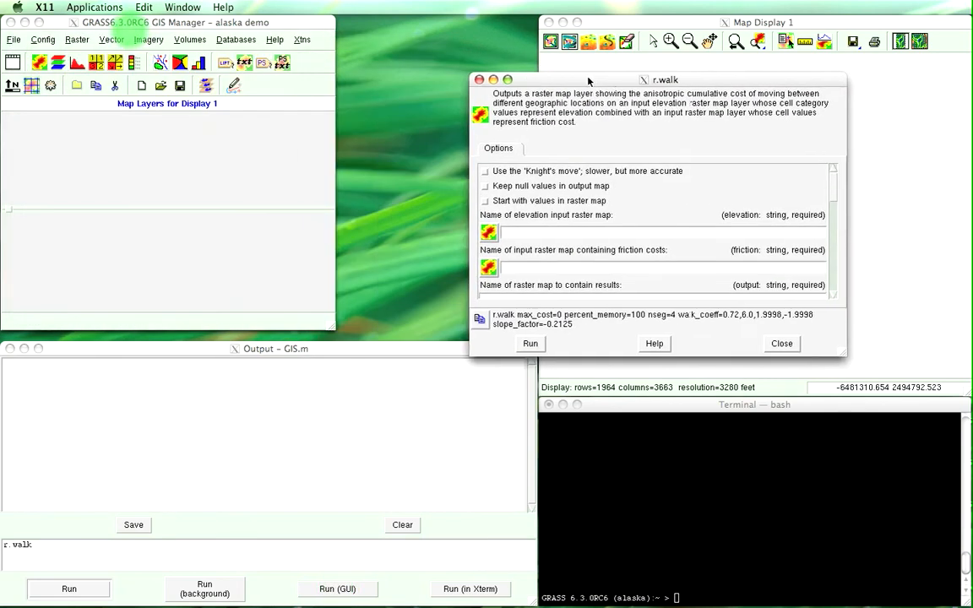
left_click_drag(589, 79, 683, 79)
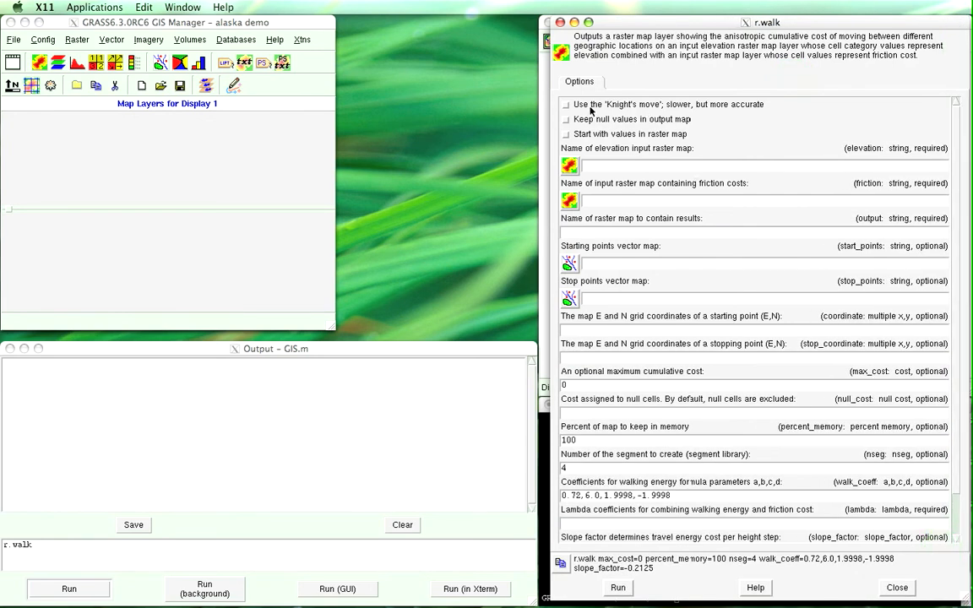
left_click(565, 104)
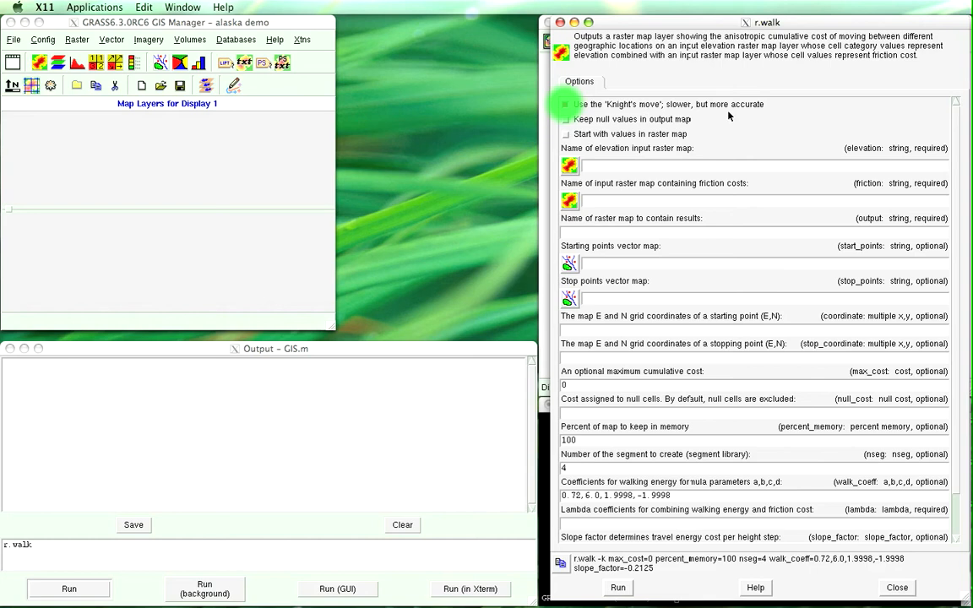
left_click(564, 104)
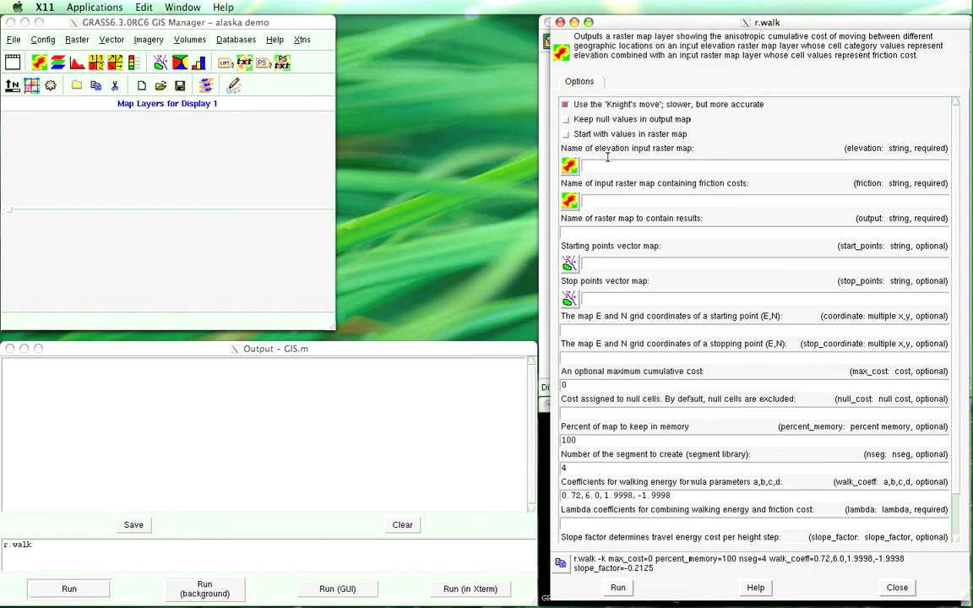
Choose gtopo30@demo as the r.walk elevation map
left_click(568, 165)
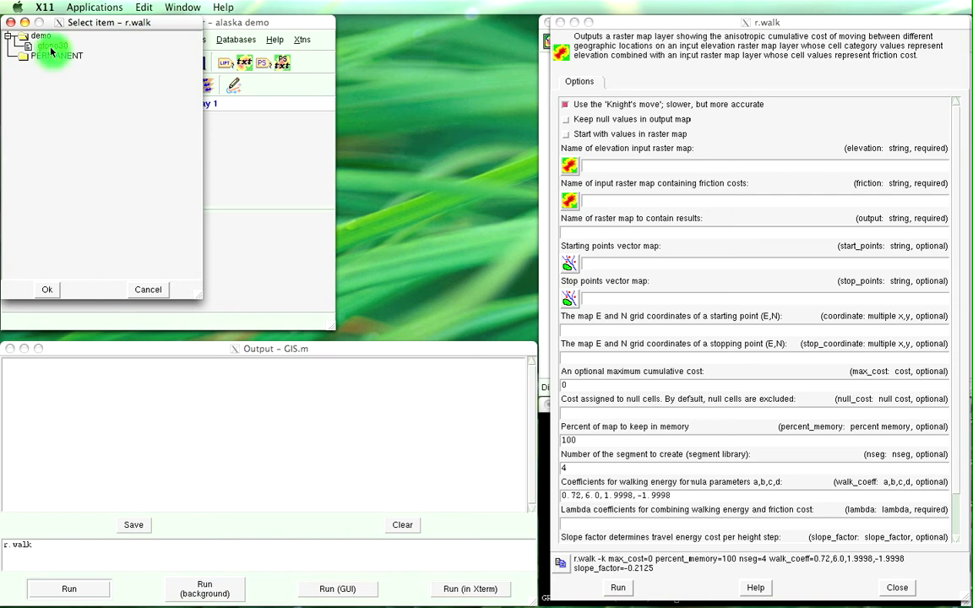
left_click(52, 45)
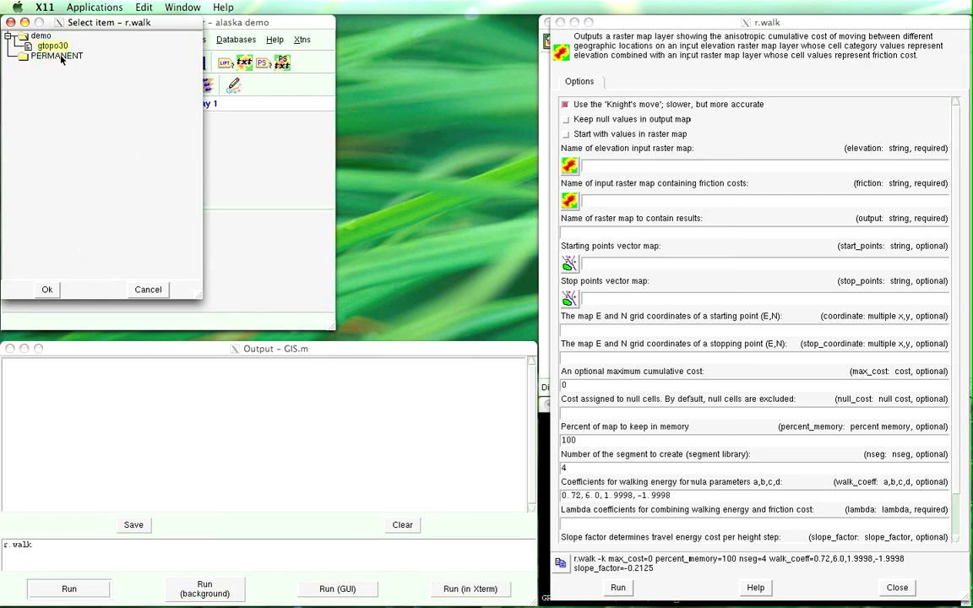
left_click(48, 289)
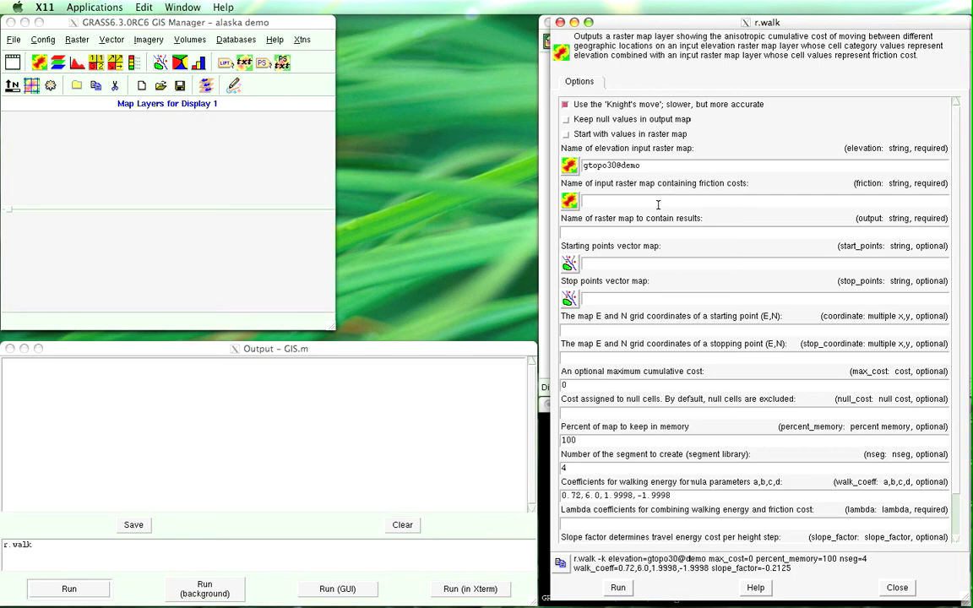
mouse_move(219, 461)
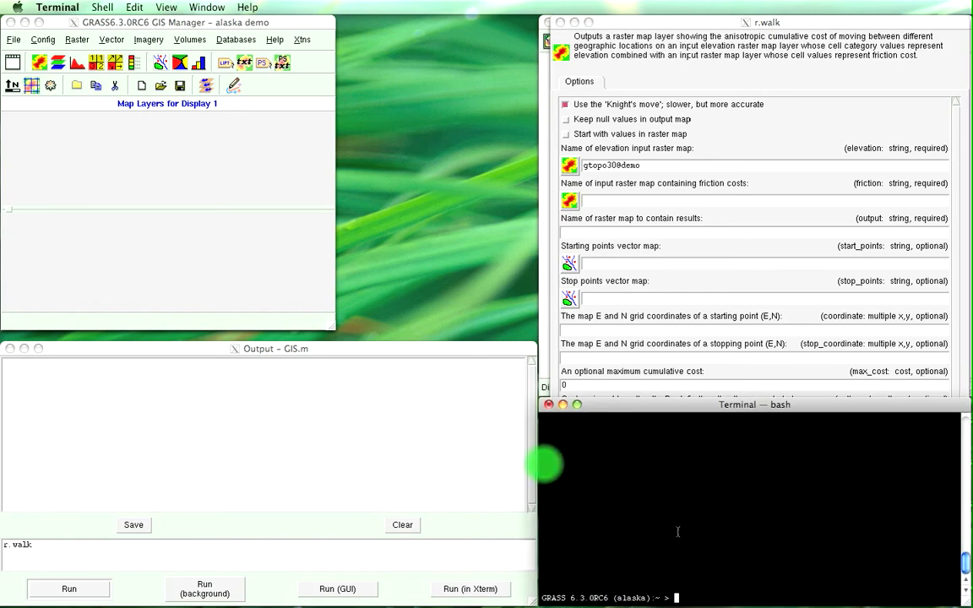
Type r.sl in the GRASS shell to launch r.slope.aspect
type("r.slope.aspect")
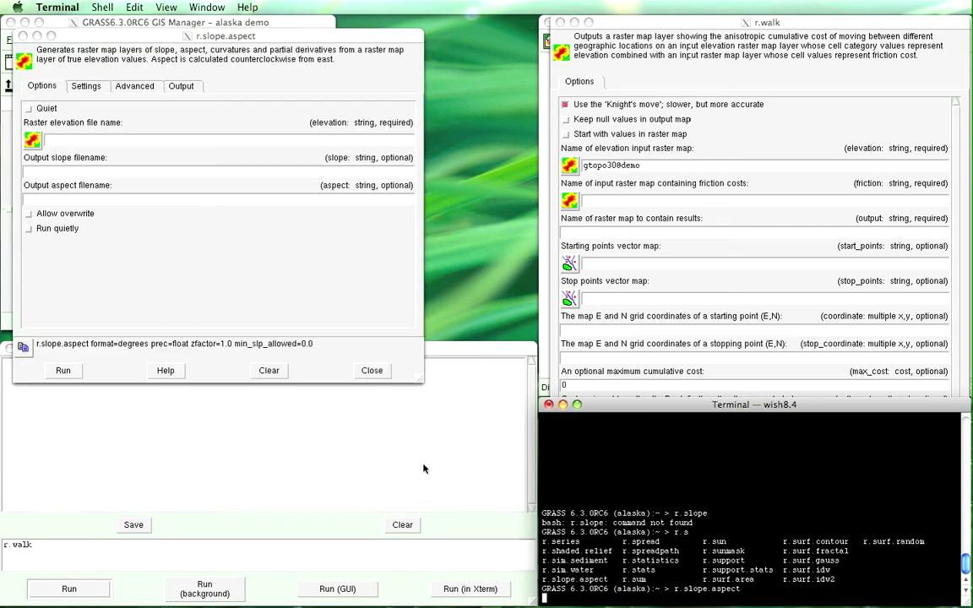
Use gtopo30@demo as elevation and name the outputs gtopoSlope and gtopoAspect
left_click(32, 139)
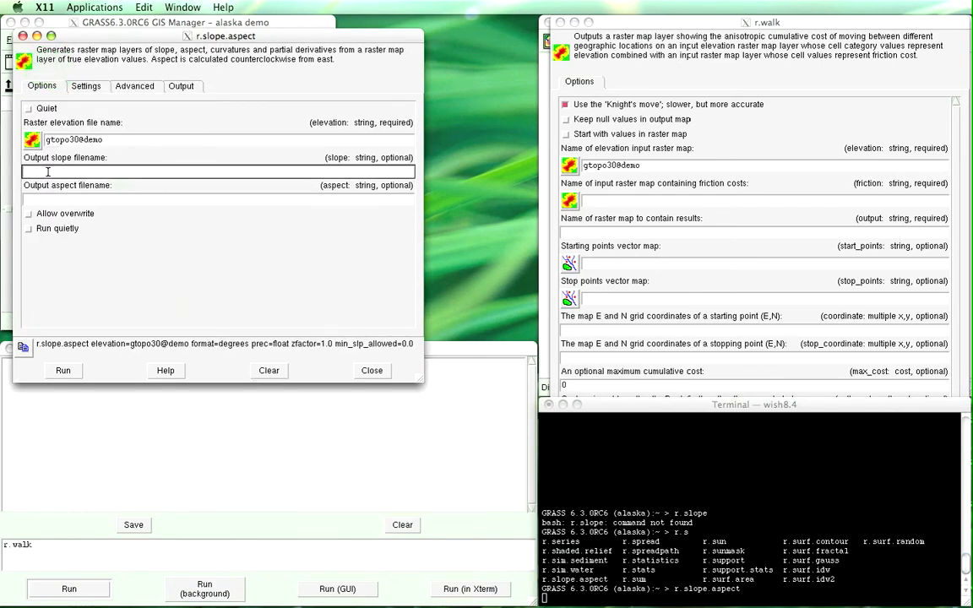
type("gtopo")
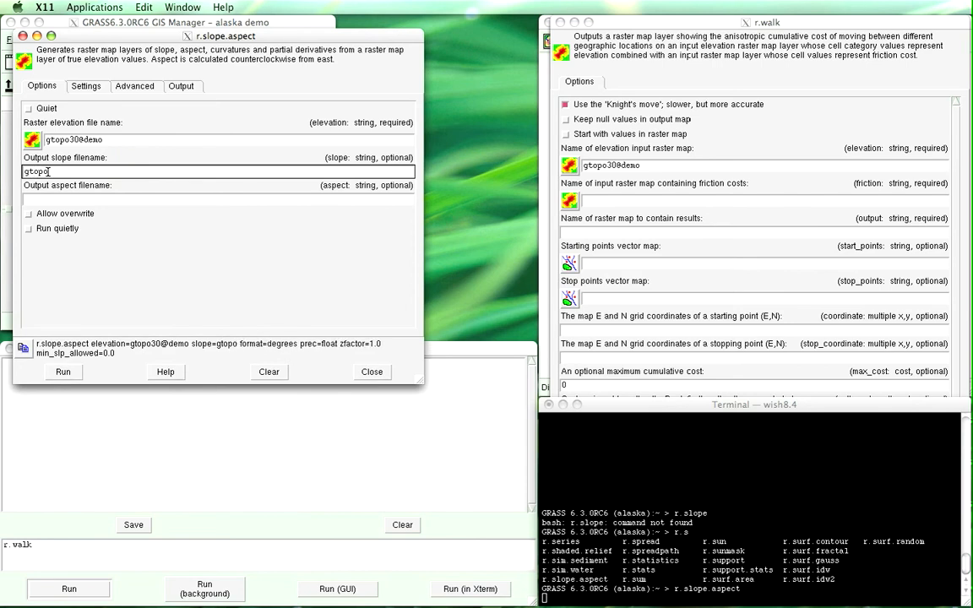
type("Slope")
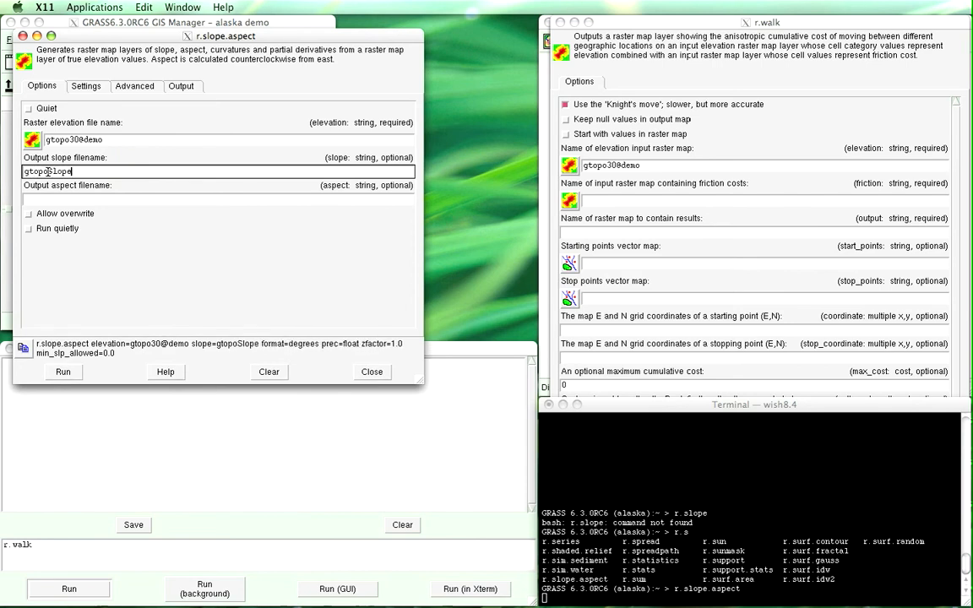
left_click(218, 199)
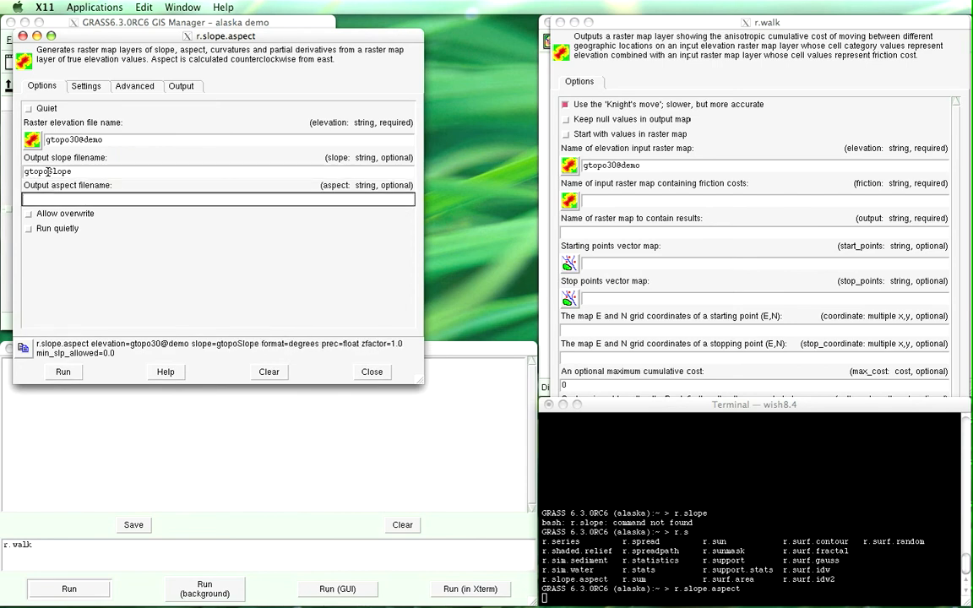
type("gtopoAspect")
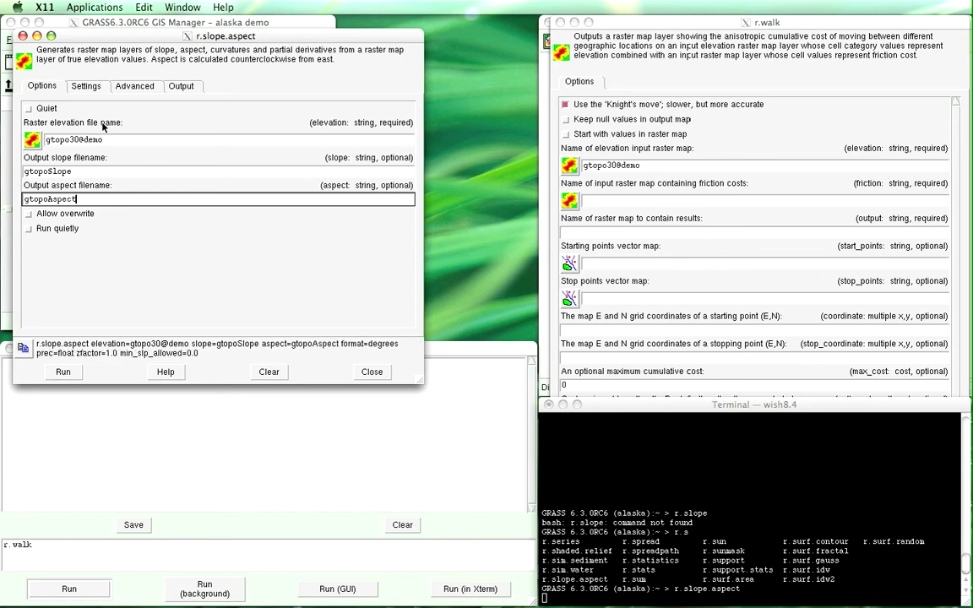
Review the Settings and Advanced tabs, then return to the main options
left_click(85, 85)
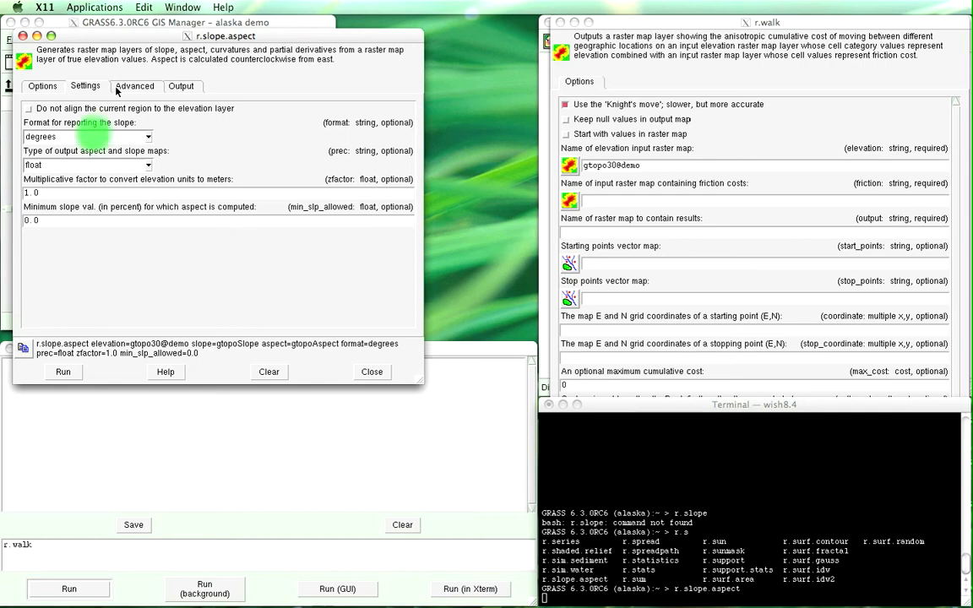
left_click(134, 85)
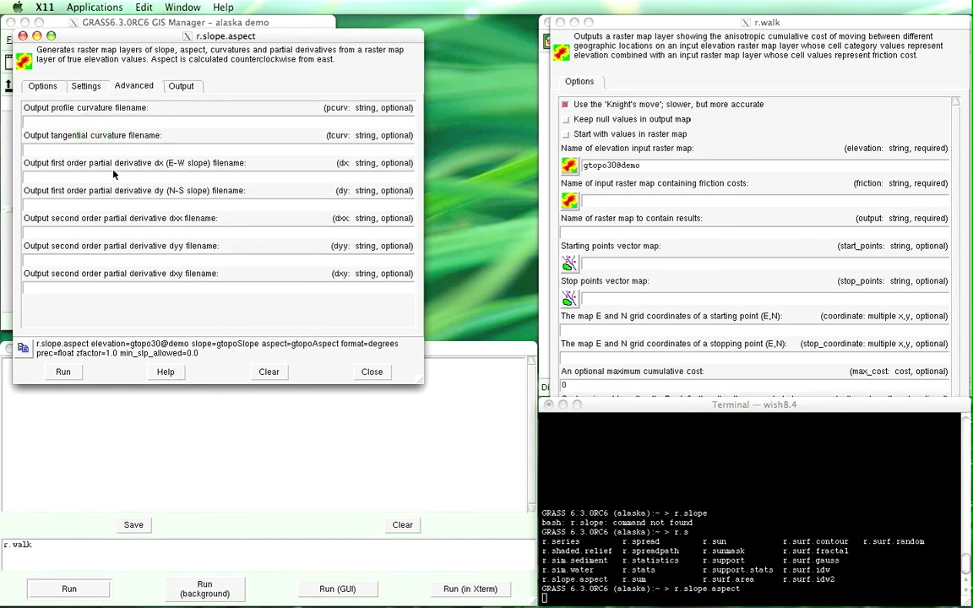
left_click(43, 85)
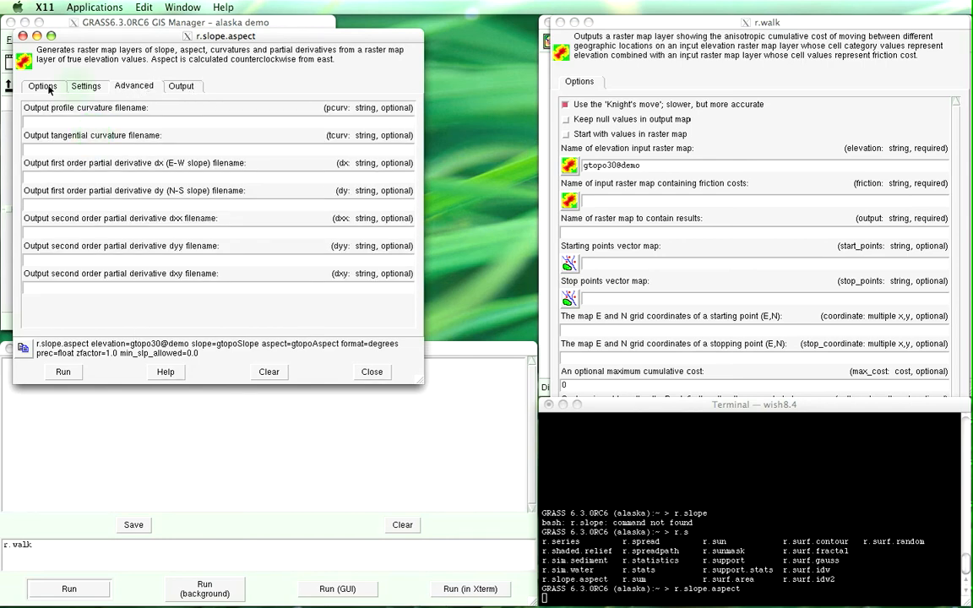
left_click(85, 85)
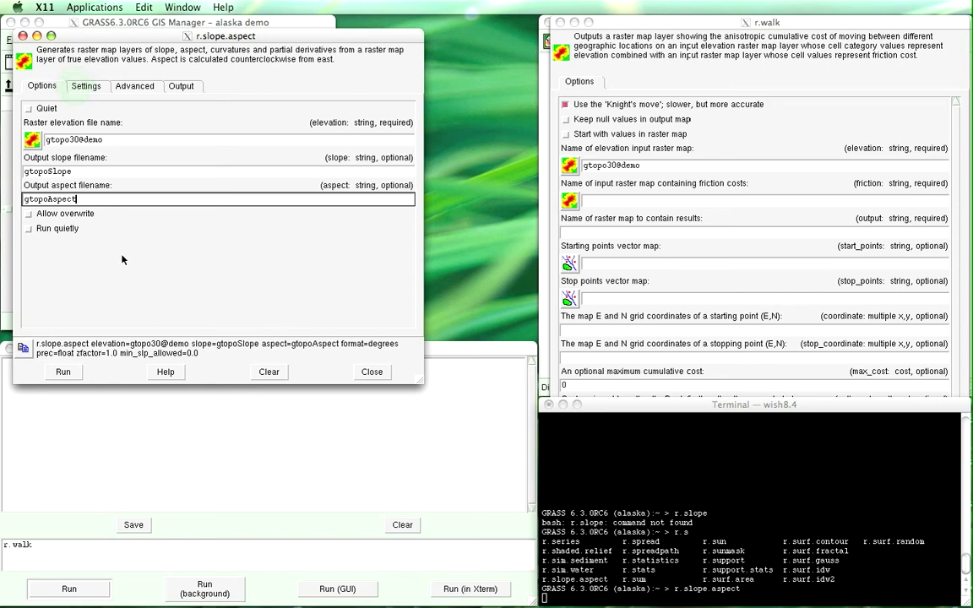
Run r.slope.aspect, confirm SLOPE and ASPECT COMPLETE, and close the form
left_click(63, 372)
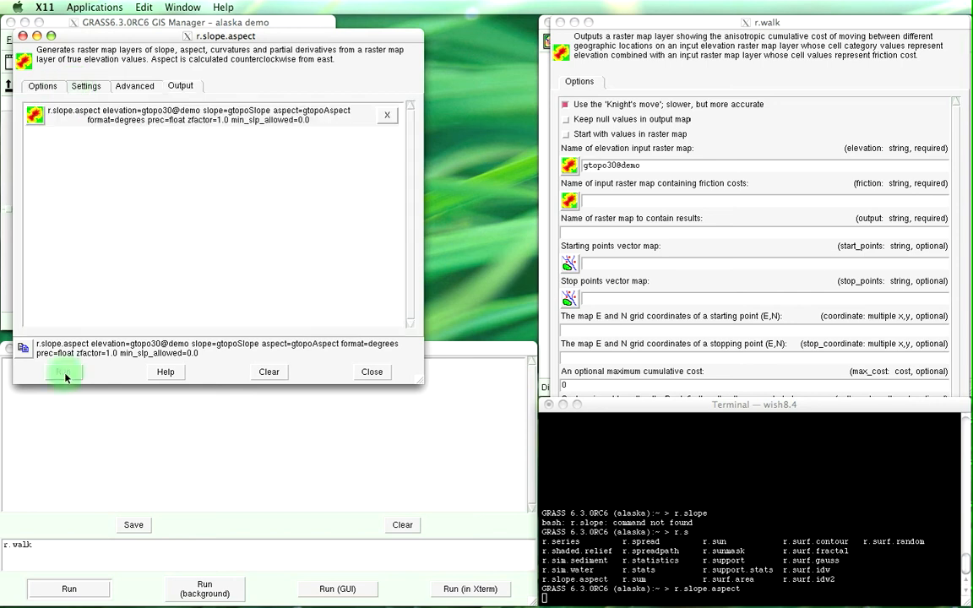
left_click(66, 375)
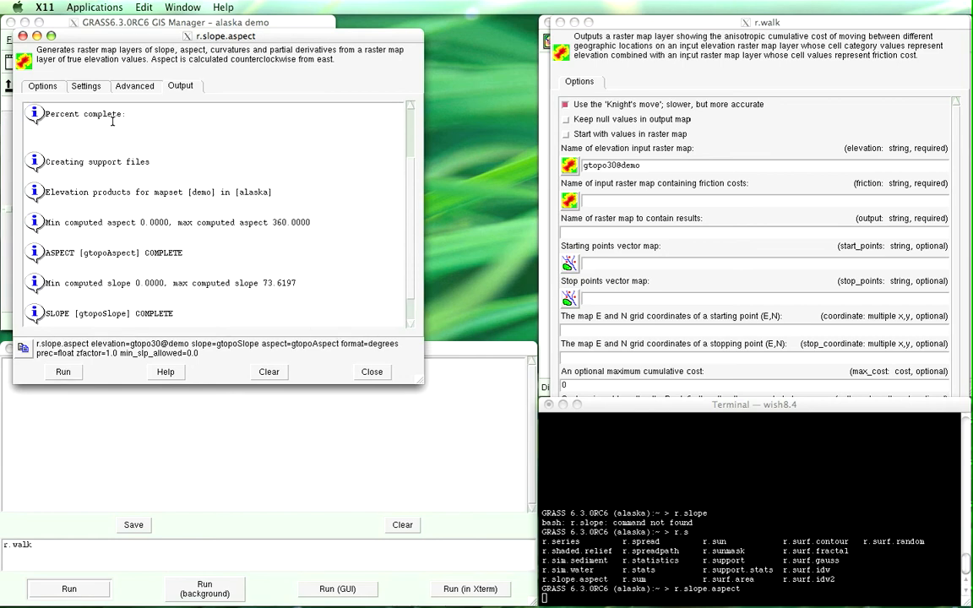
left_click(42, 85)
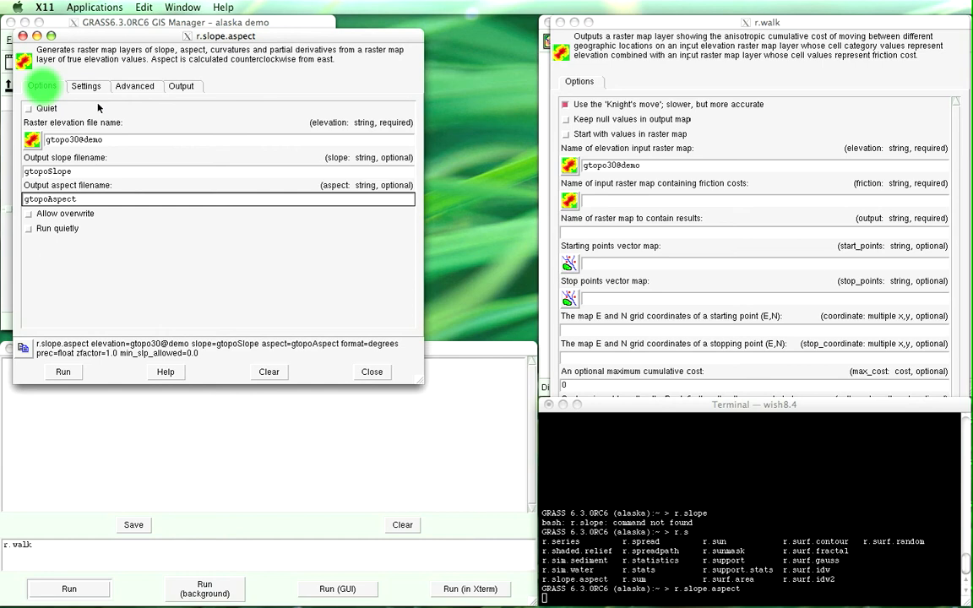
left_click(86, 86)
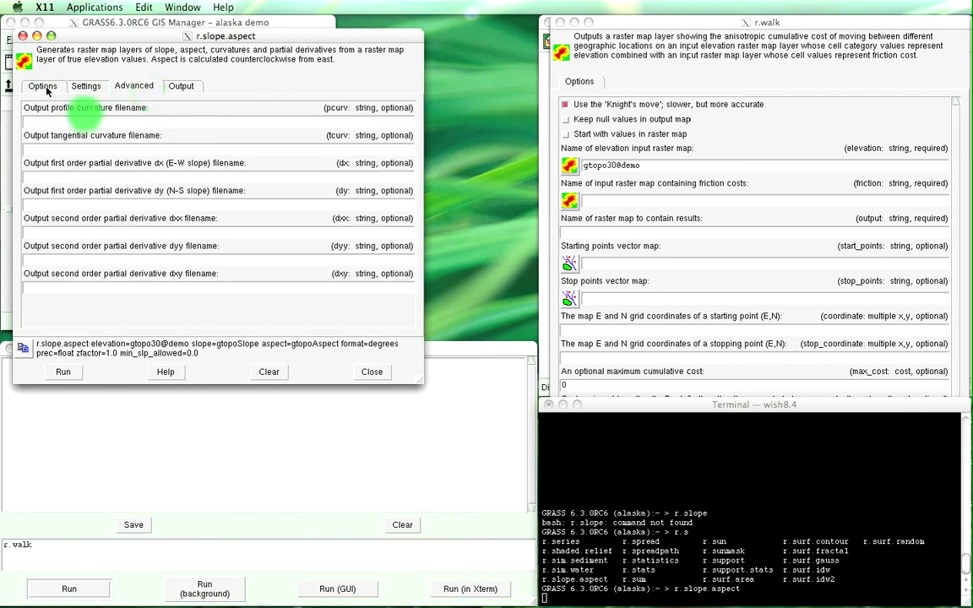
left_click(42, 85)
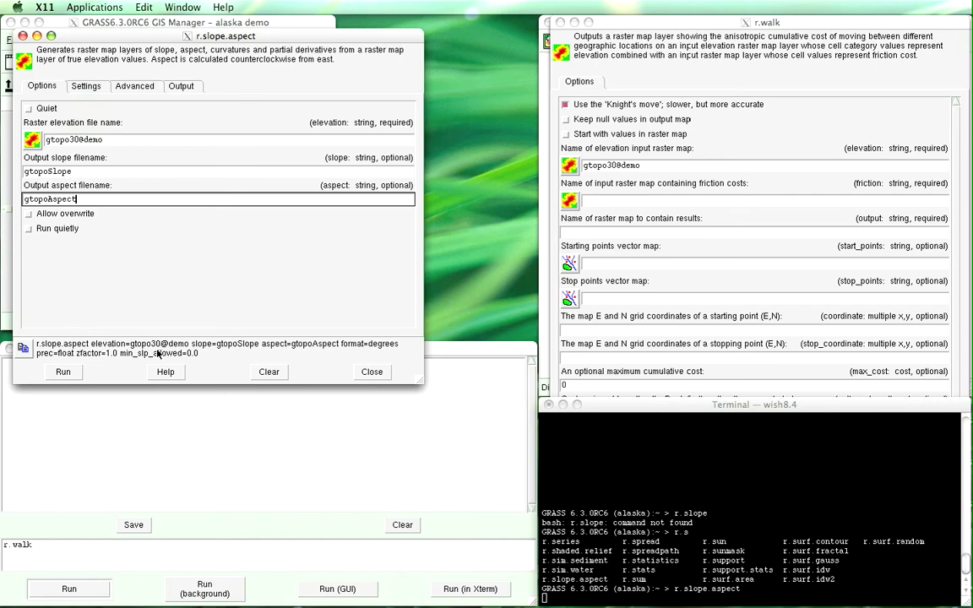
mouse_move(107, 252)
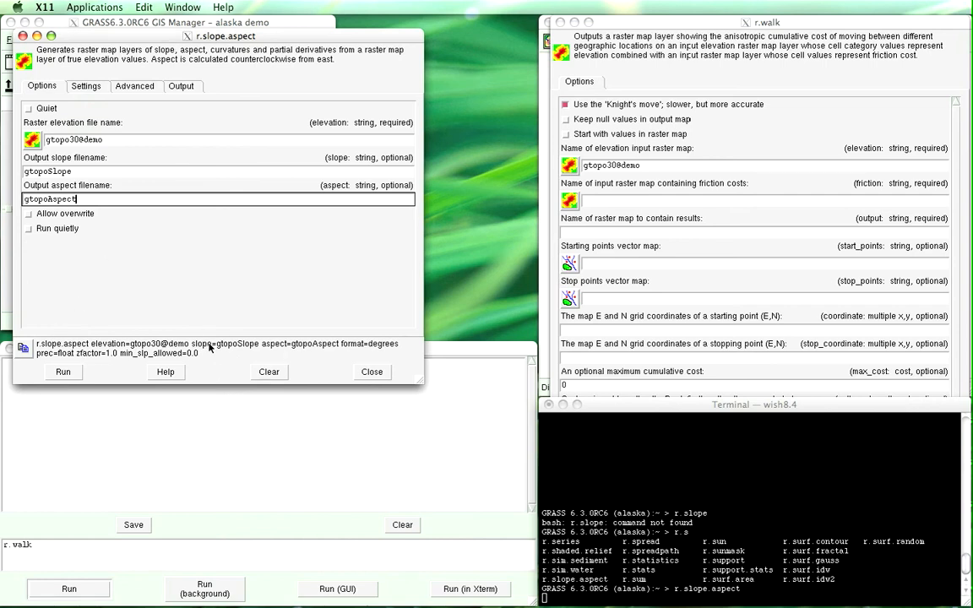
mouse_move(147, 293)
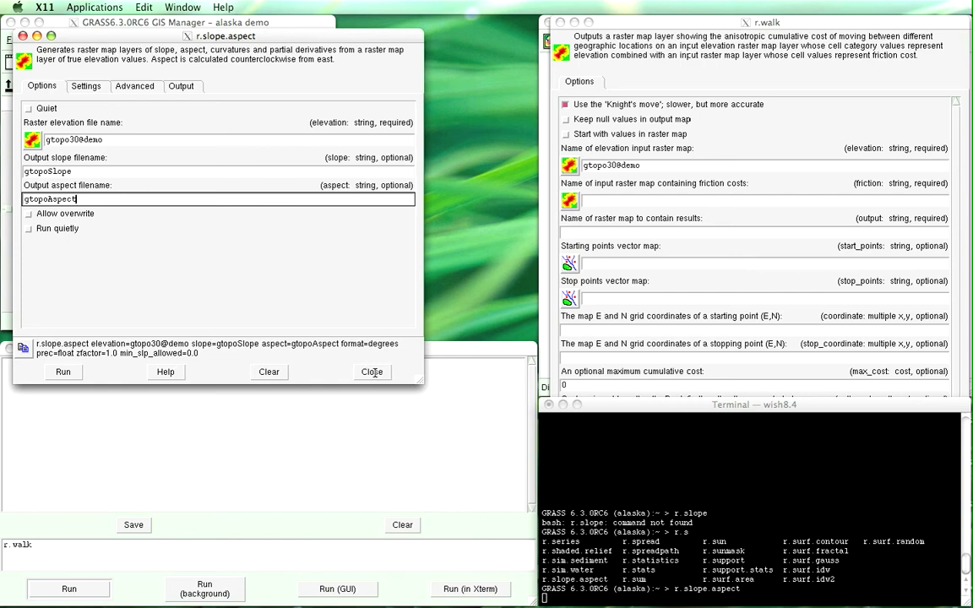
left_click(63, 371)
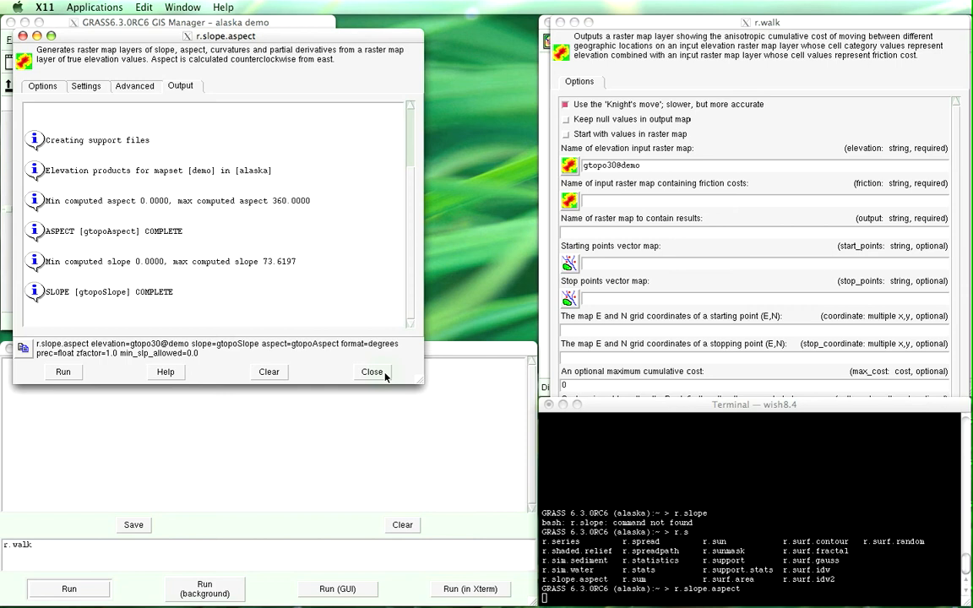
left_click(373, 372)
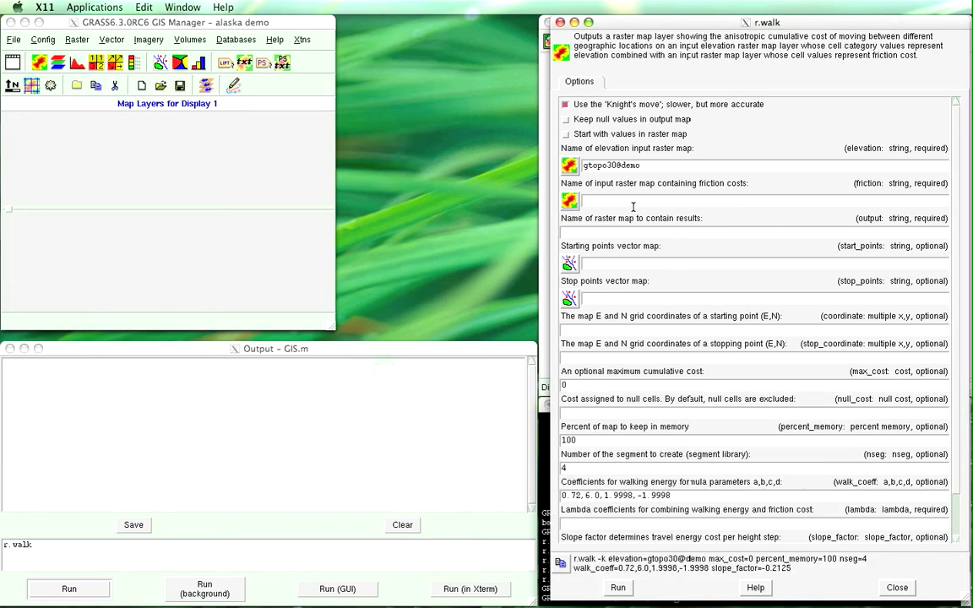
Select gtopoSlope@demo from the raster map list as r.walk's friction map
left_click(752, 200)
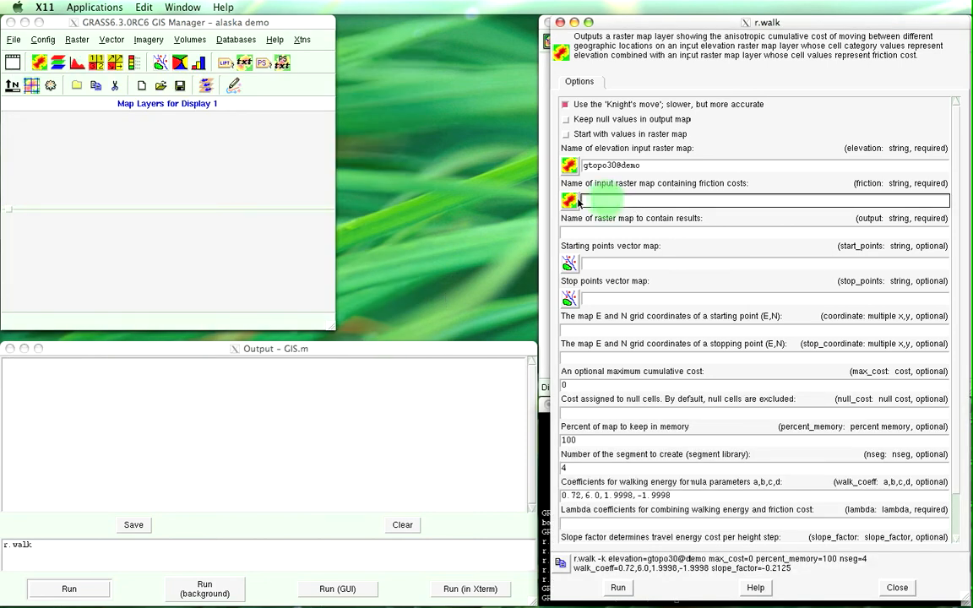
left_click(569, 201)
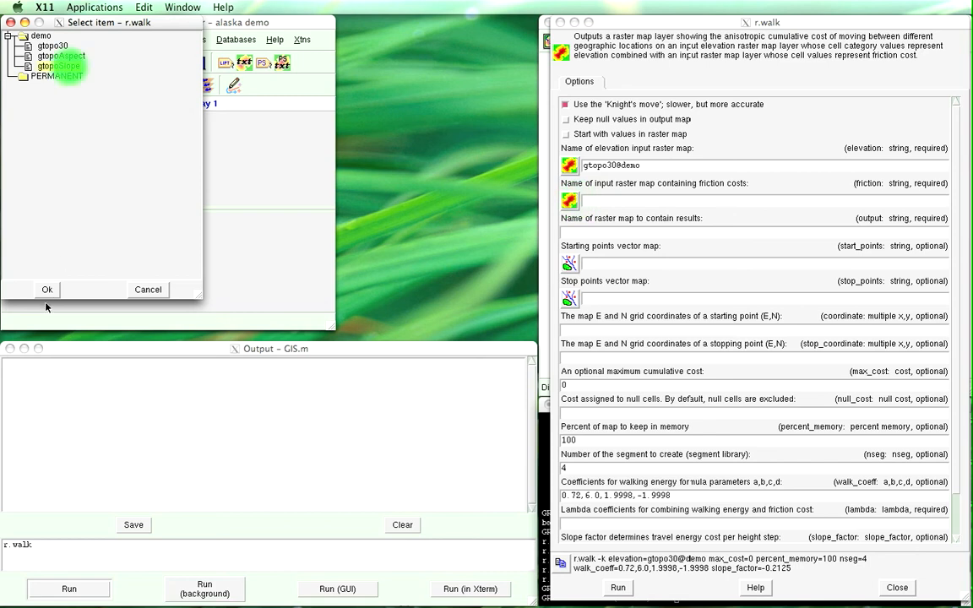
left_click(47, 290)
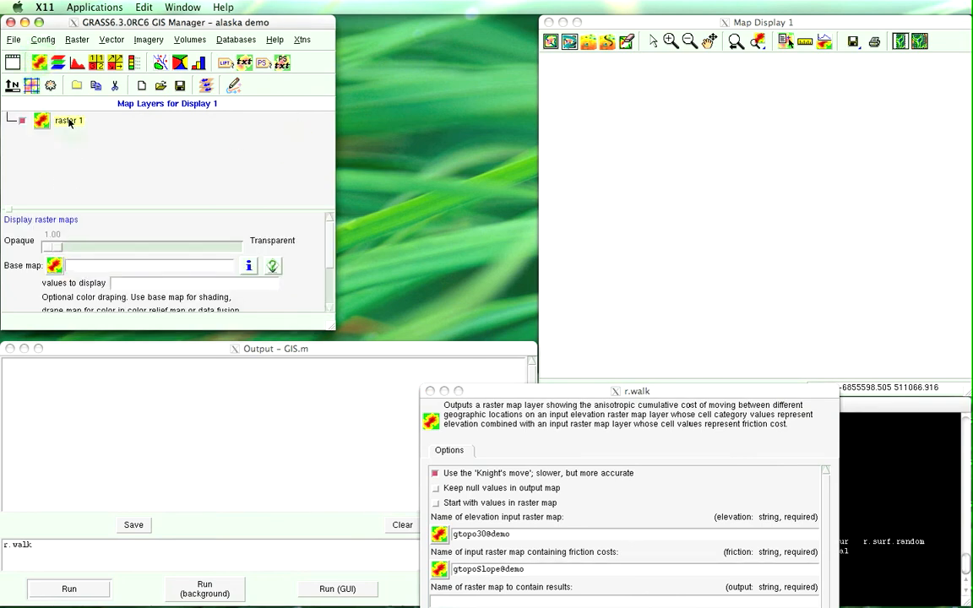
Set the raster layer to gtopo30@demo and draw Alaska's elevation in the display
left_click(54, 265)
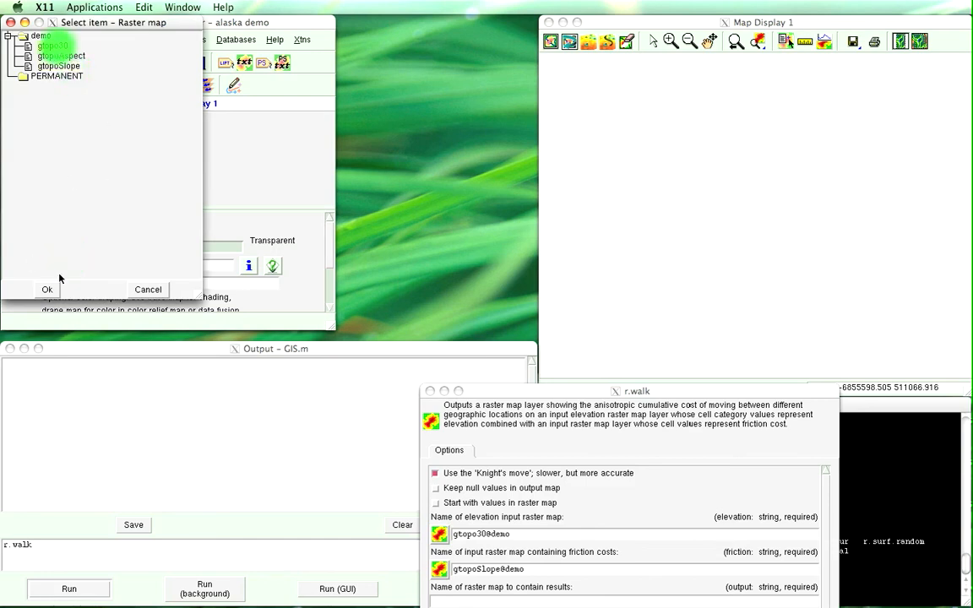
left_click(47, 289)
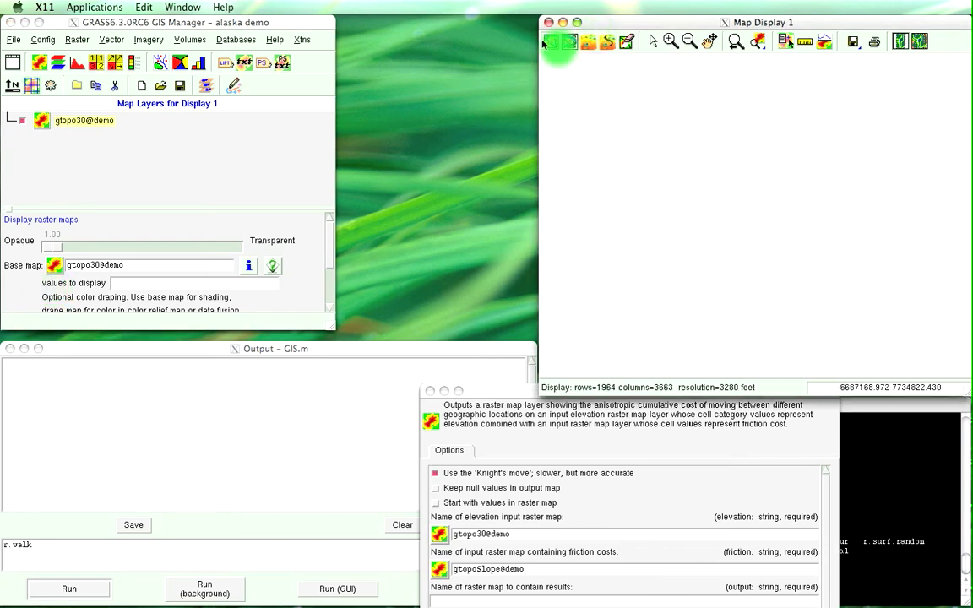
left_click(550, 40)
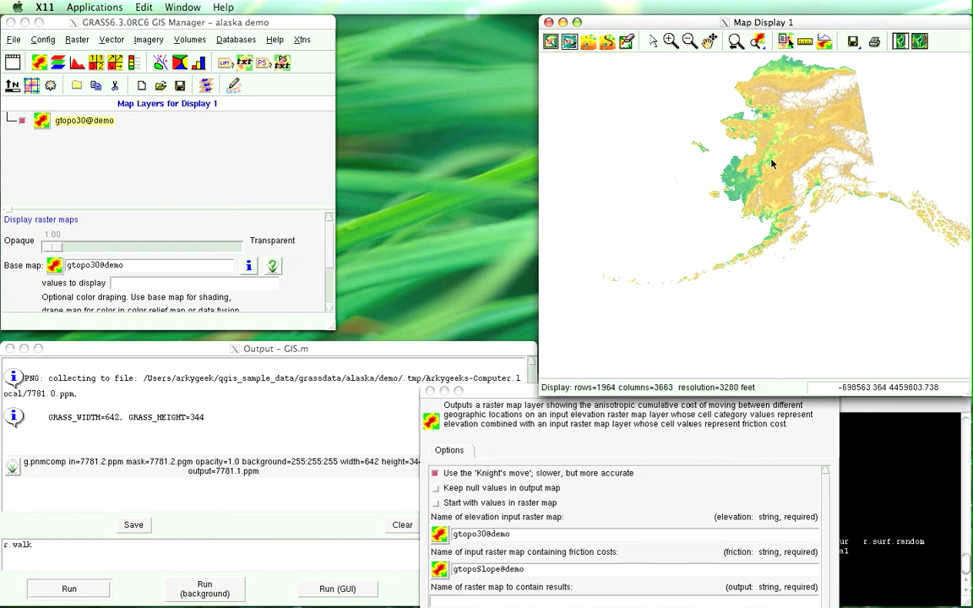
Zoom Map Display 1 into a coastal region of the Alaska elevation map
left_click(670, 41)
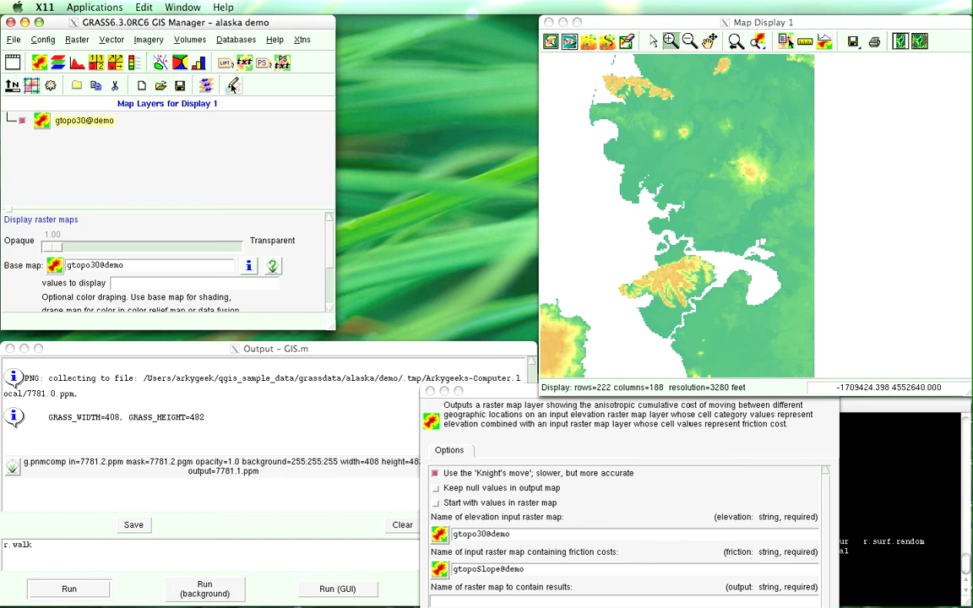
left_click(159, 63)
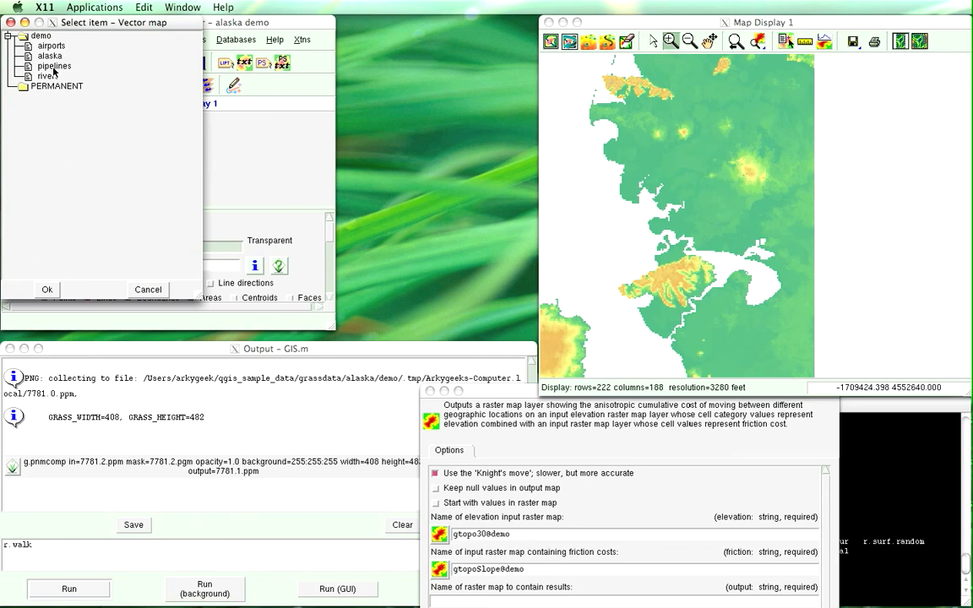
mouse_move(61, 47)
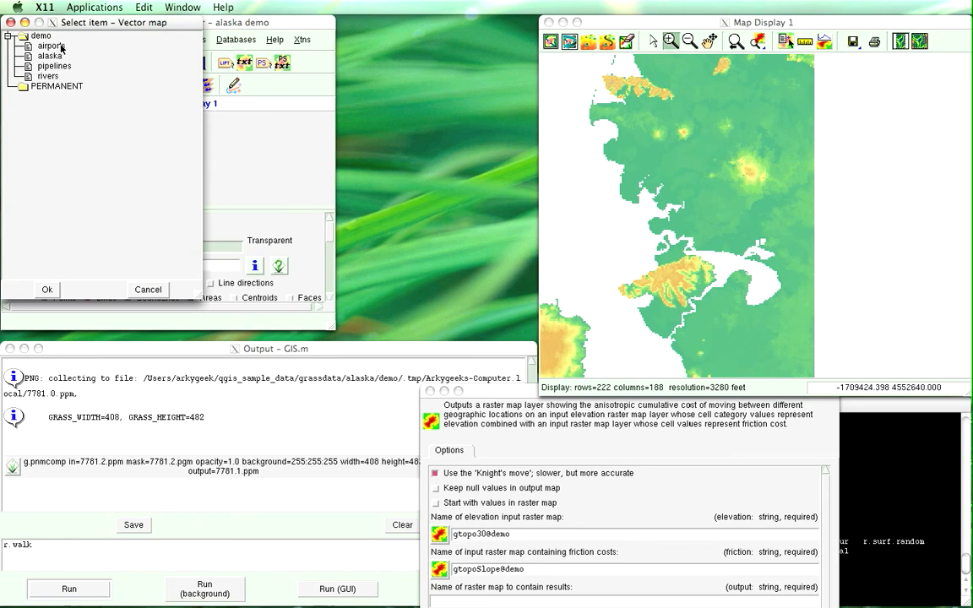
mouse_move(61, 48)
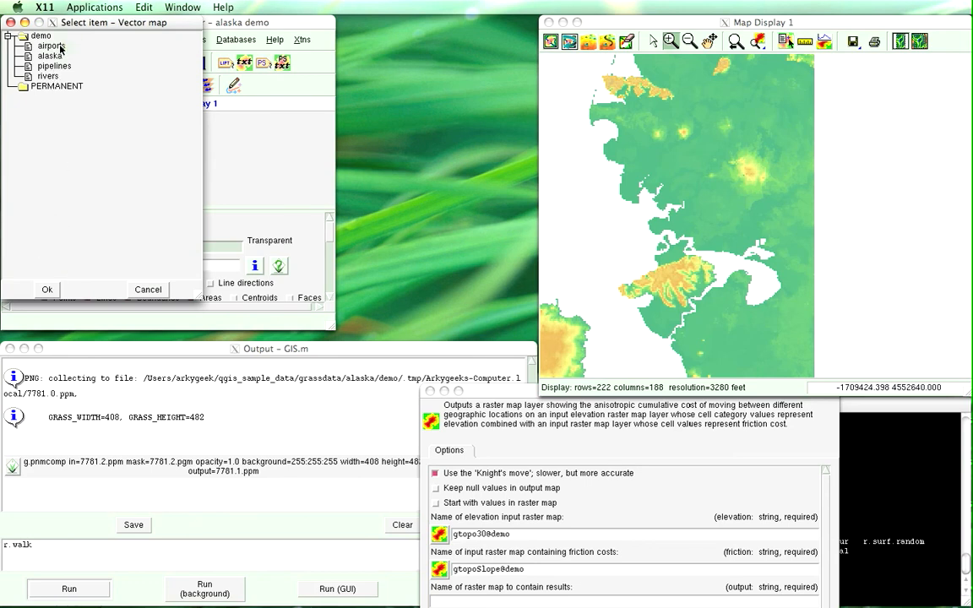
Add the airports@demo vector layer and redraw the display to show airport points
left_click(51, 46)
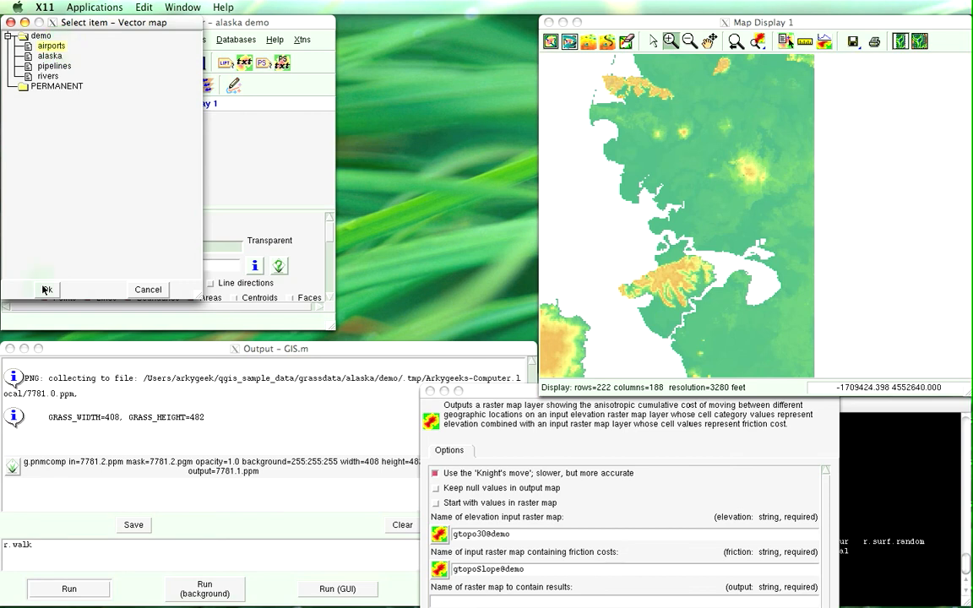
left_click(47, 289)
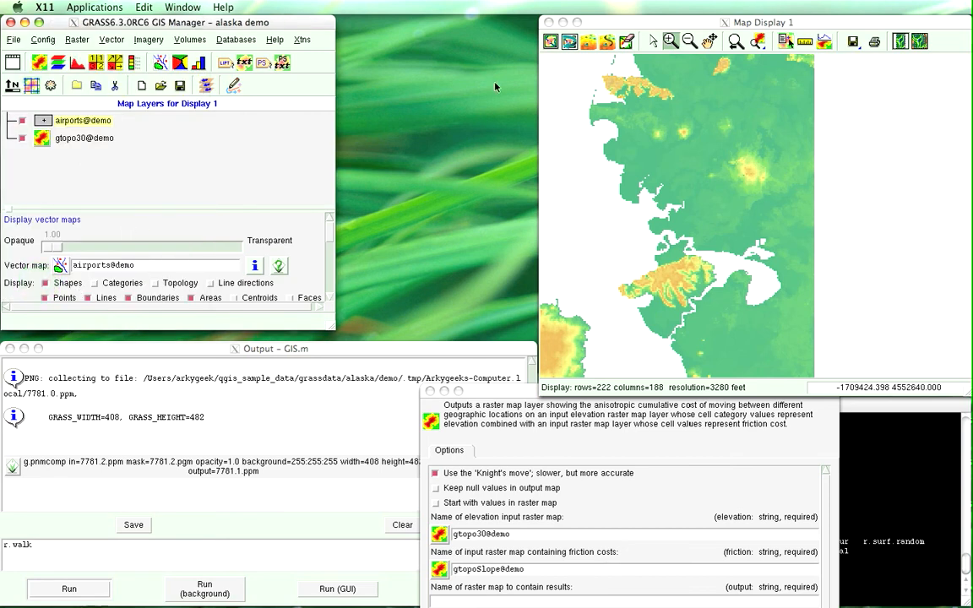
mouse_move(569, 41)
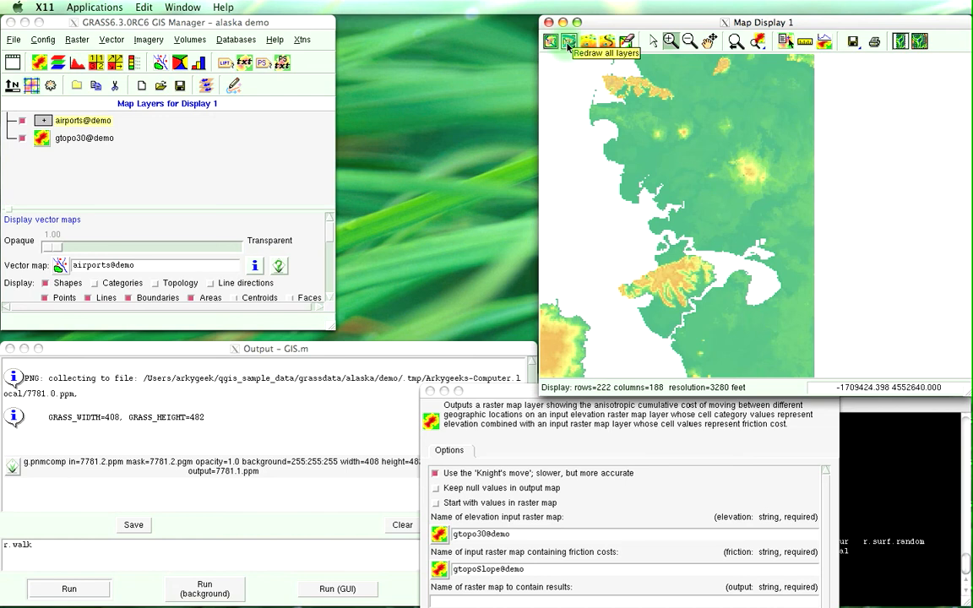
left_click(550, 41)
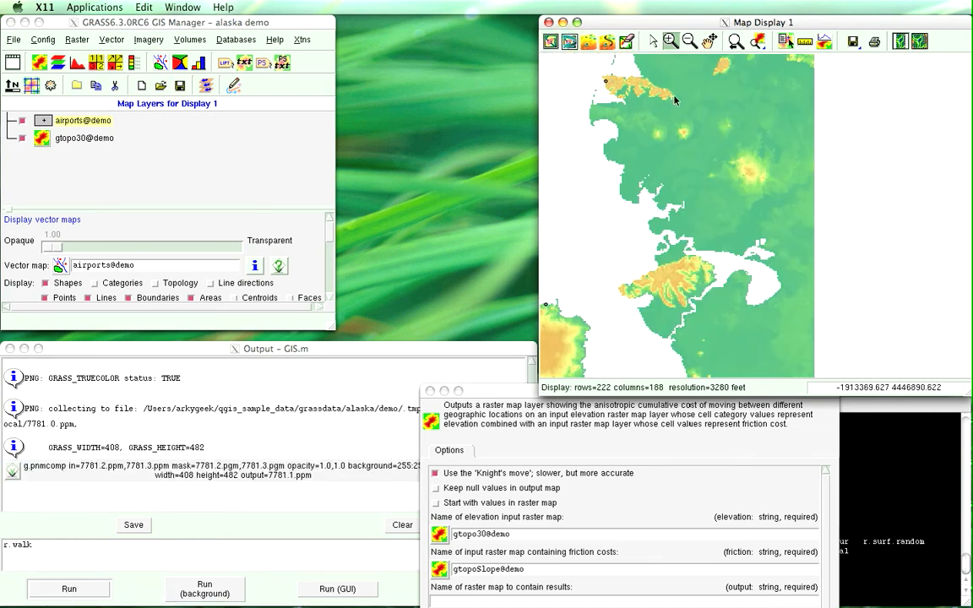
mouse_move(920, 40)
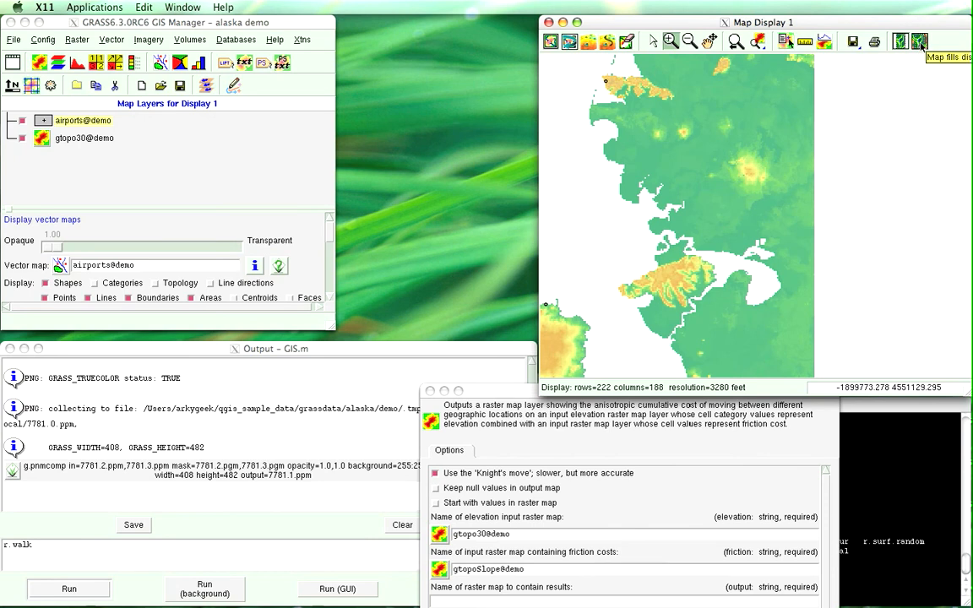
left_click(920, 41)
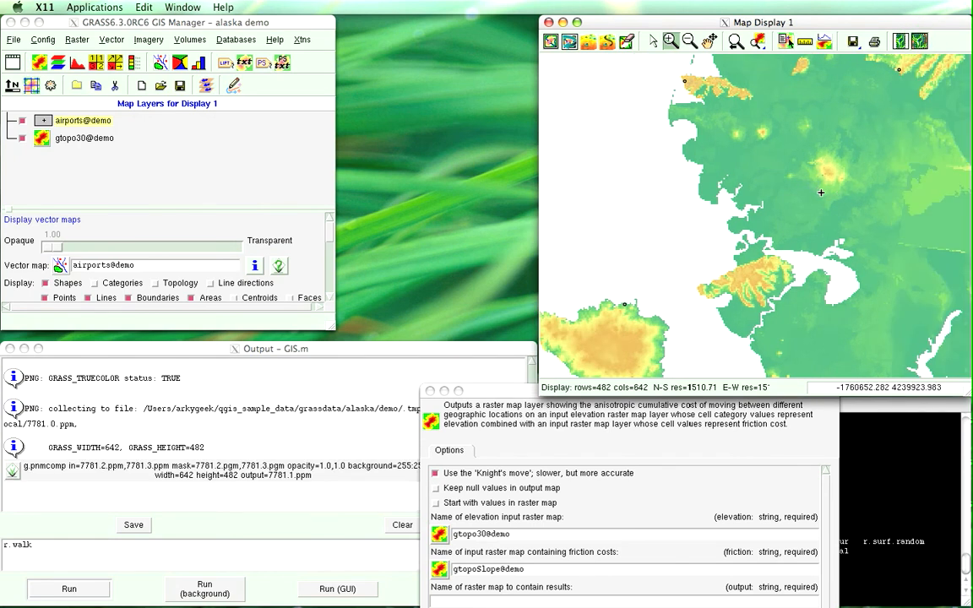
Pan the map to center the mountainous peninsula and its nearby airports
left_click(689, 41)
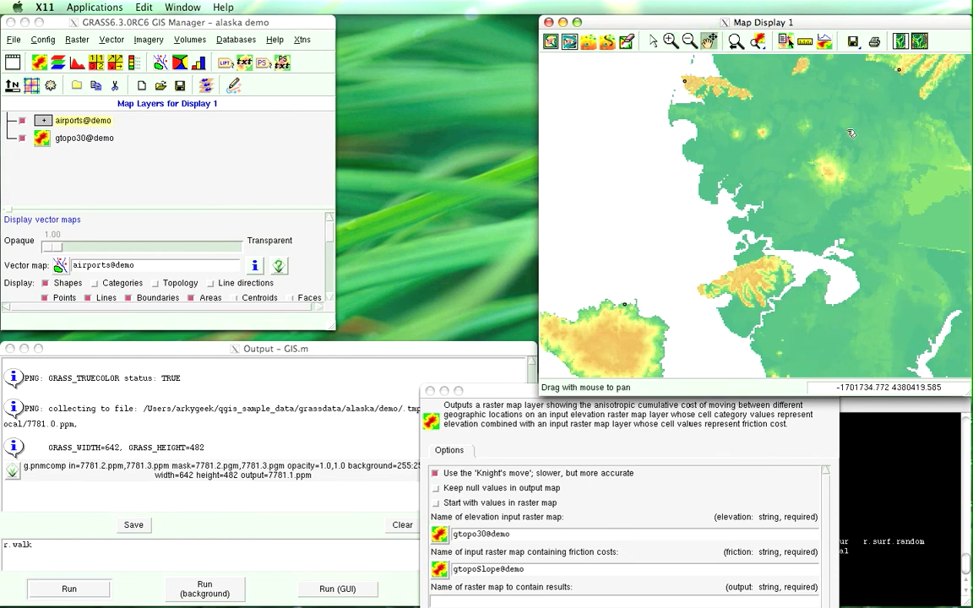
mouse_move(672, 96)
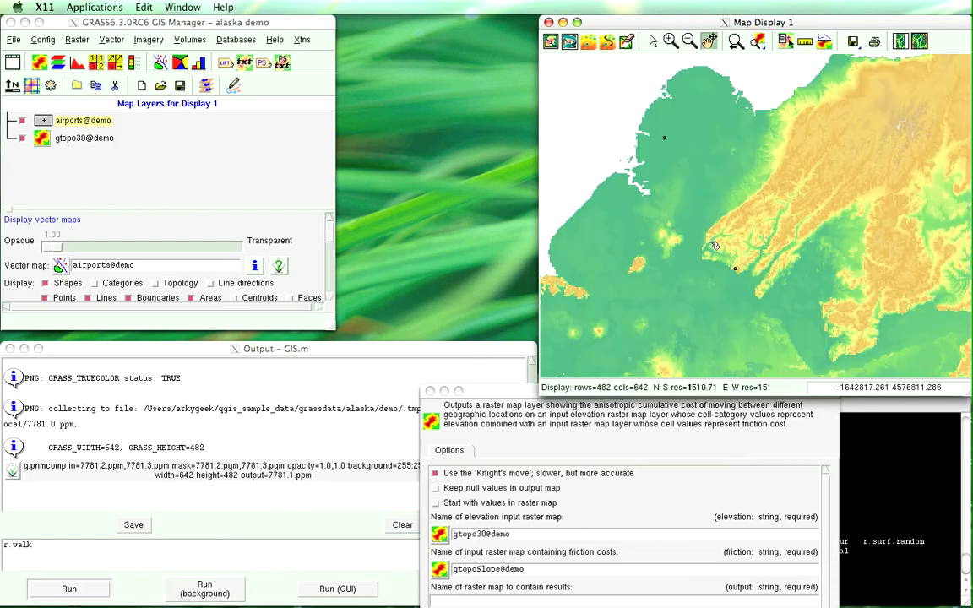
mouse_move(684, 152)
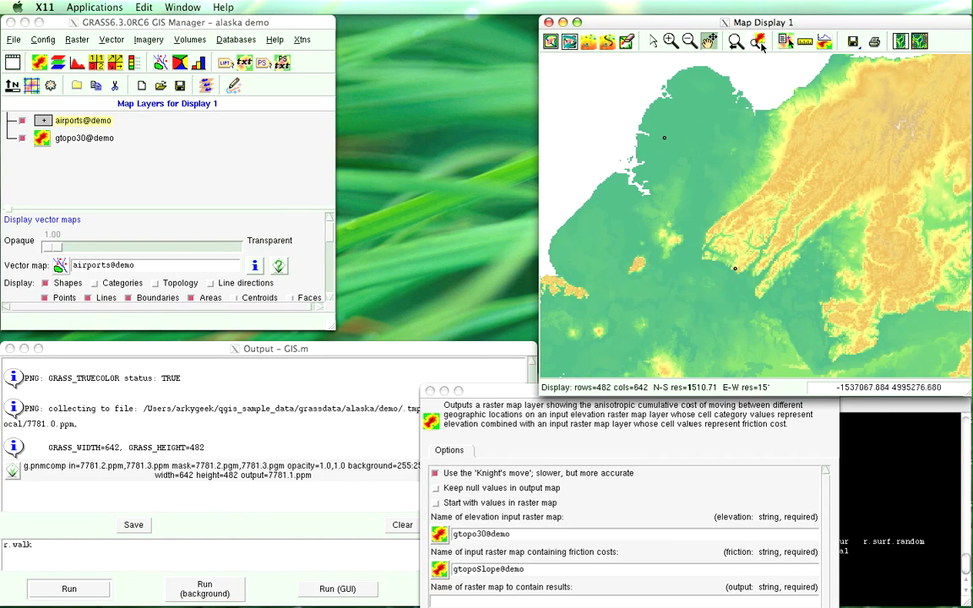
Query the ST MARYS airport point to print its attributes and coordinates
left_click(787, 41)
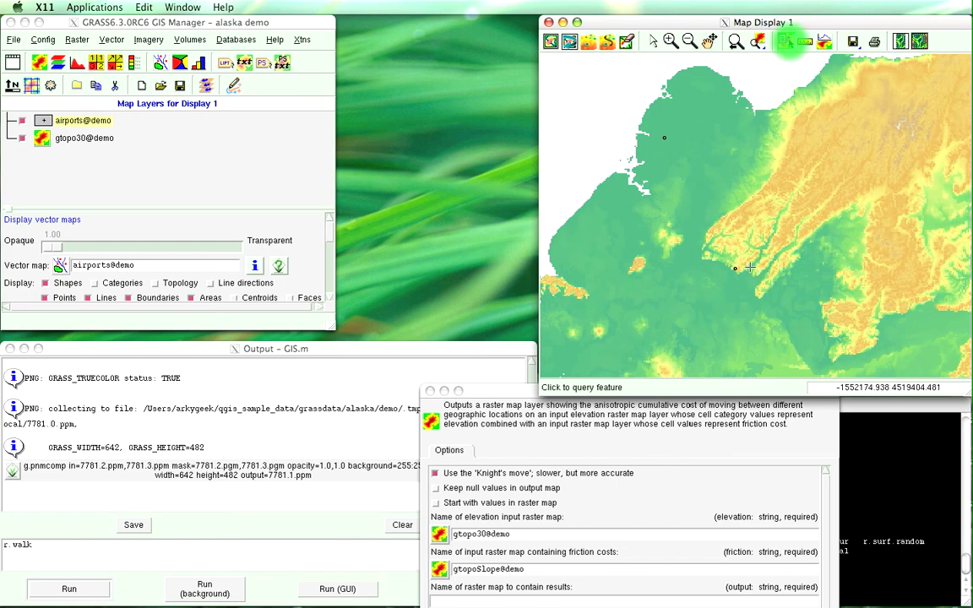
left_click(737, 269)
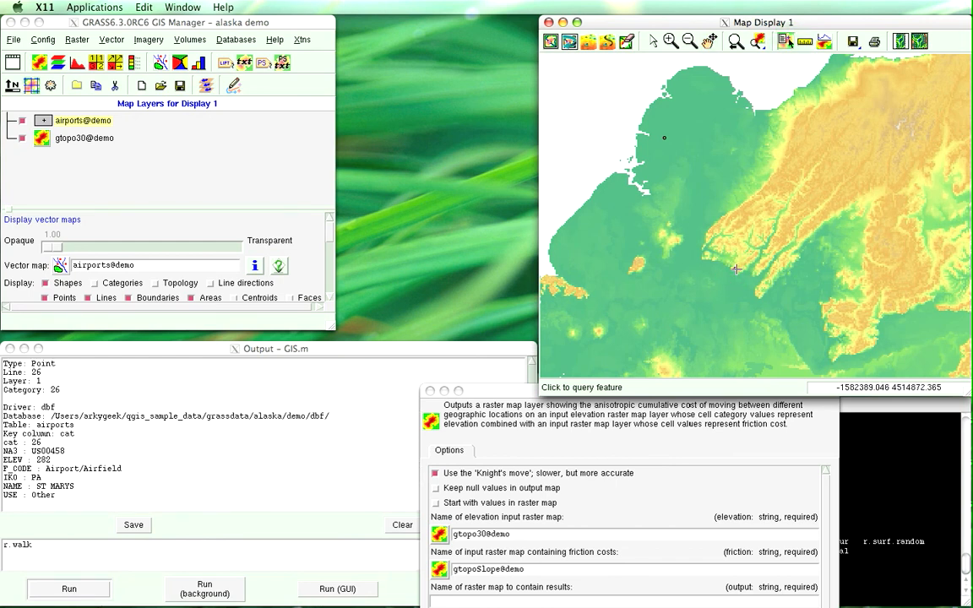
left_click(735, 268)
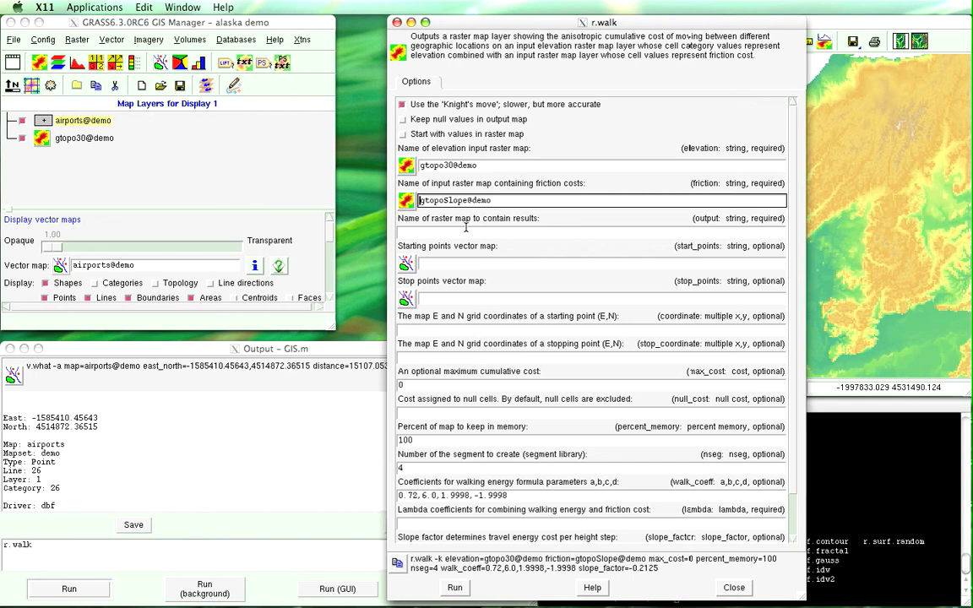
Enter walkCostSurface as r.walk's output raster map name
left_click(591, 232)
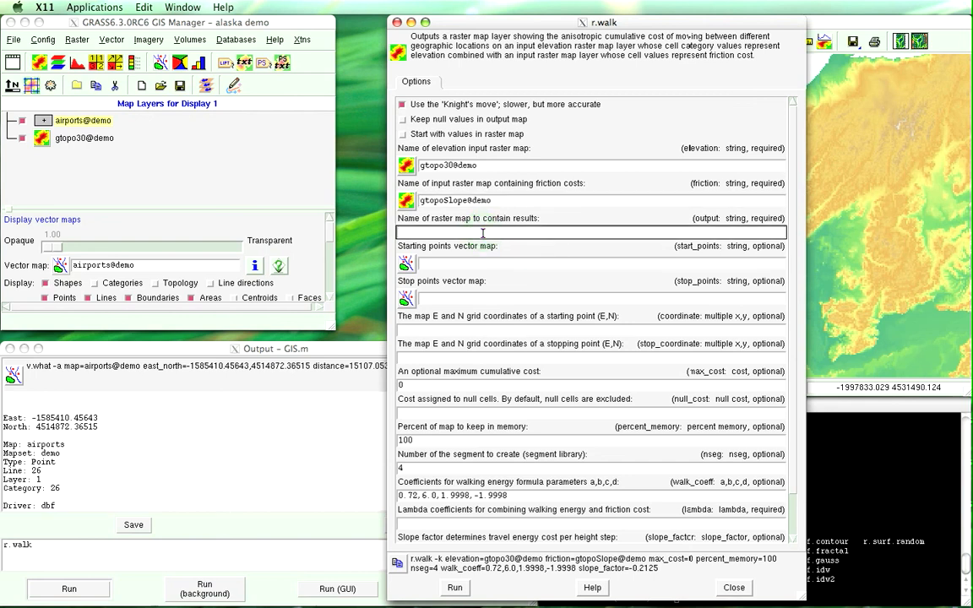
type("walk")
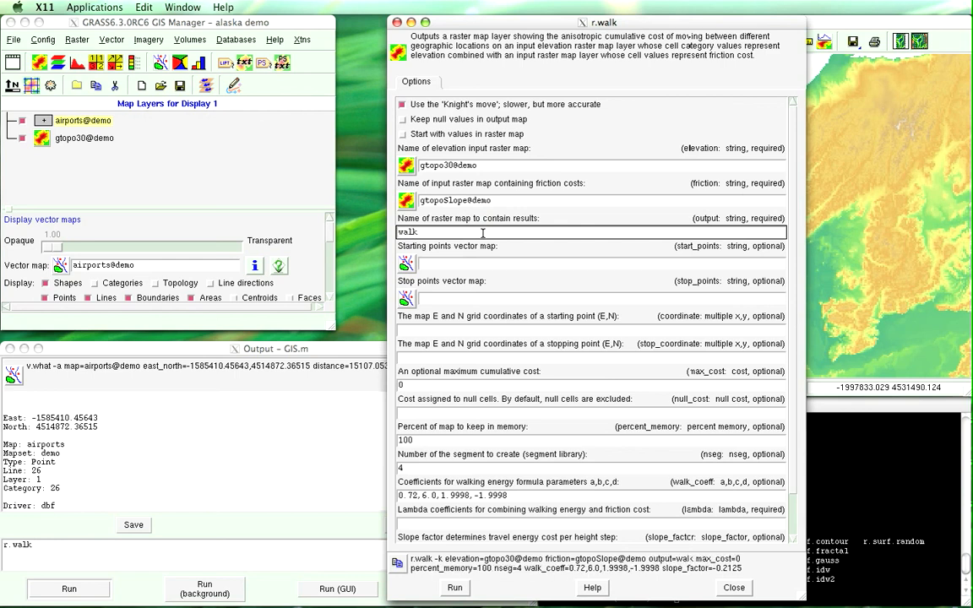
type("CostSurfa")
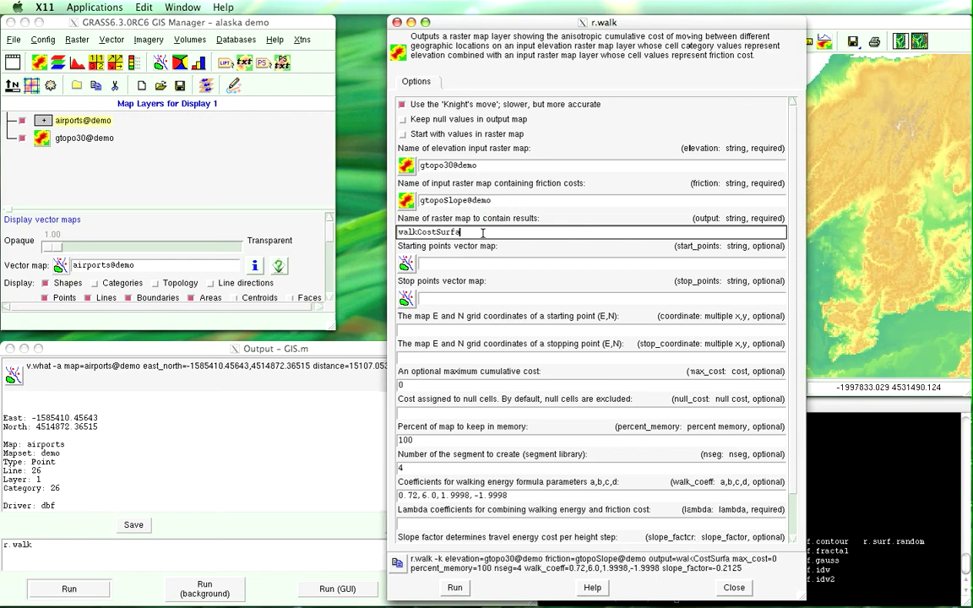
type("ce")
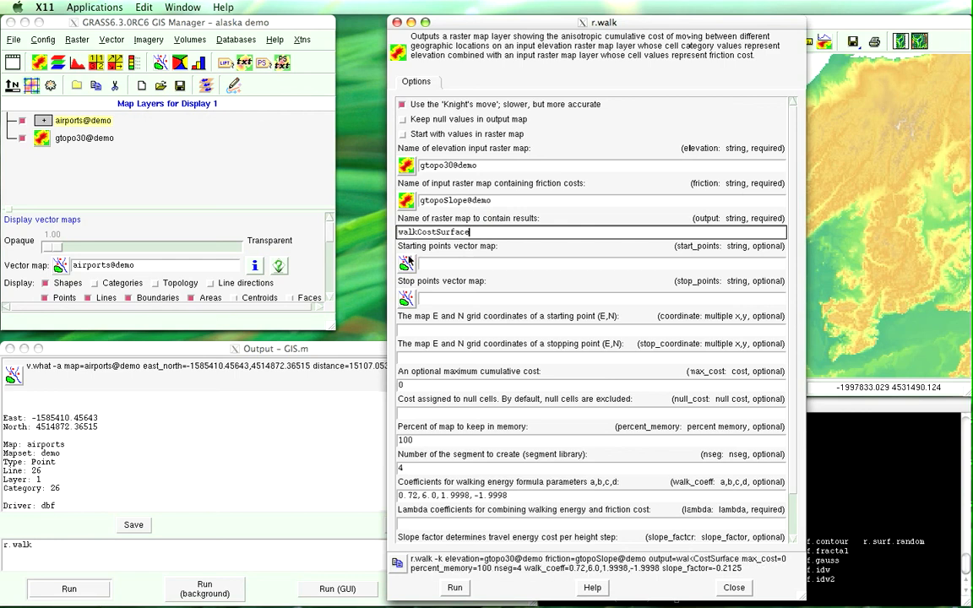
mouse_move(497, 328)
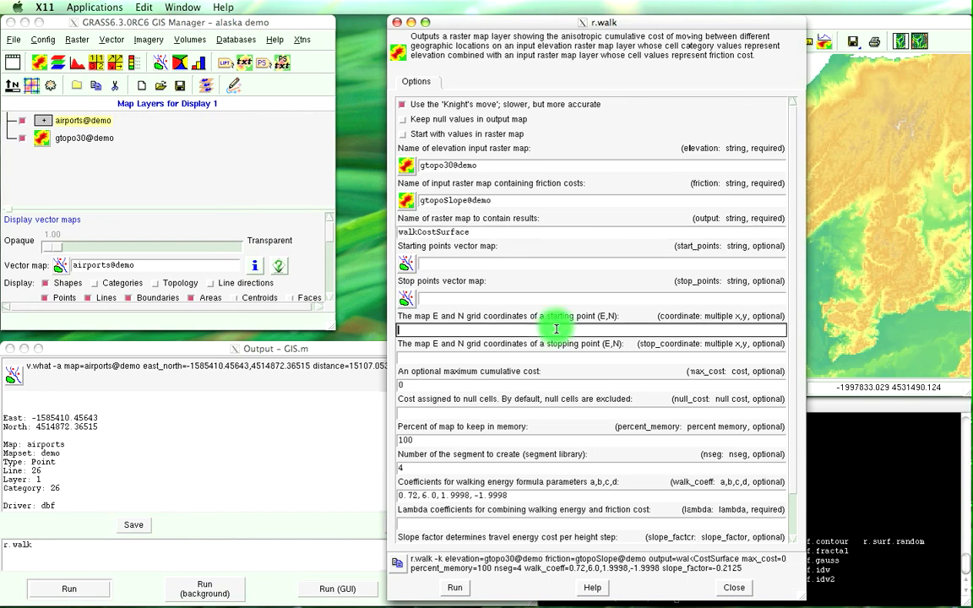
Enter -1585410.45643,4514872.36515 as the r.walk starting point coordinate
type("4")
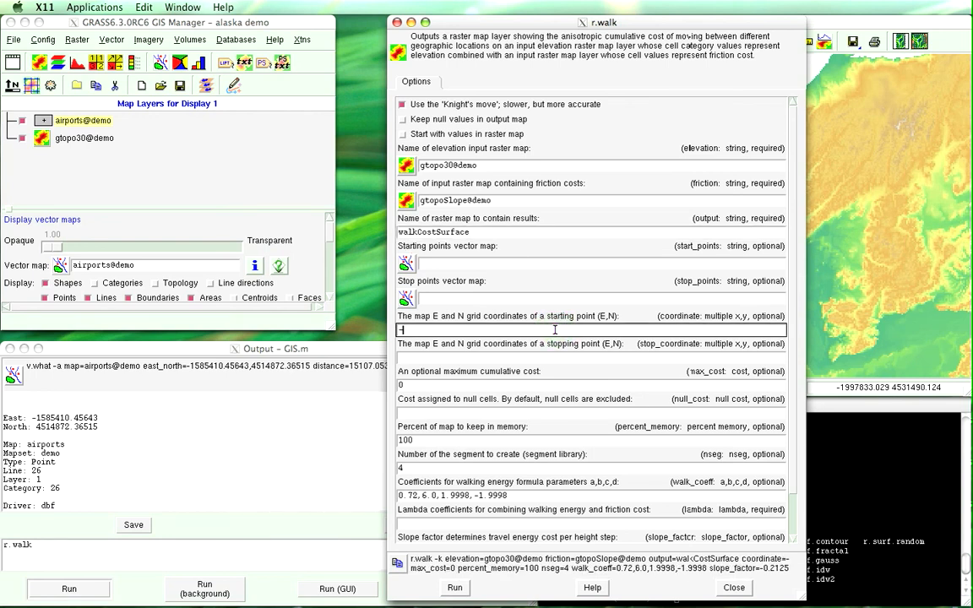
type("-15854103")
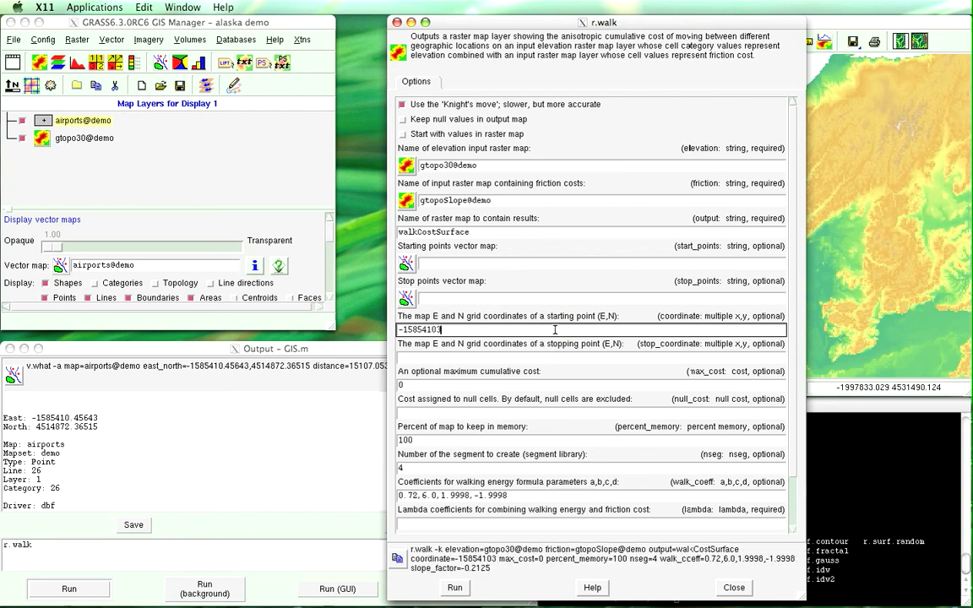
key("BackSpace")
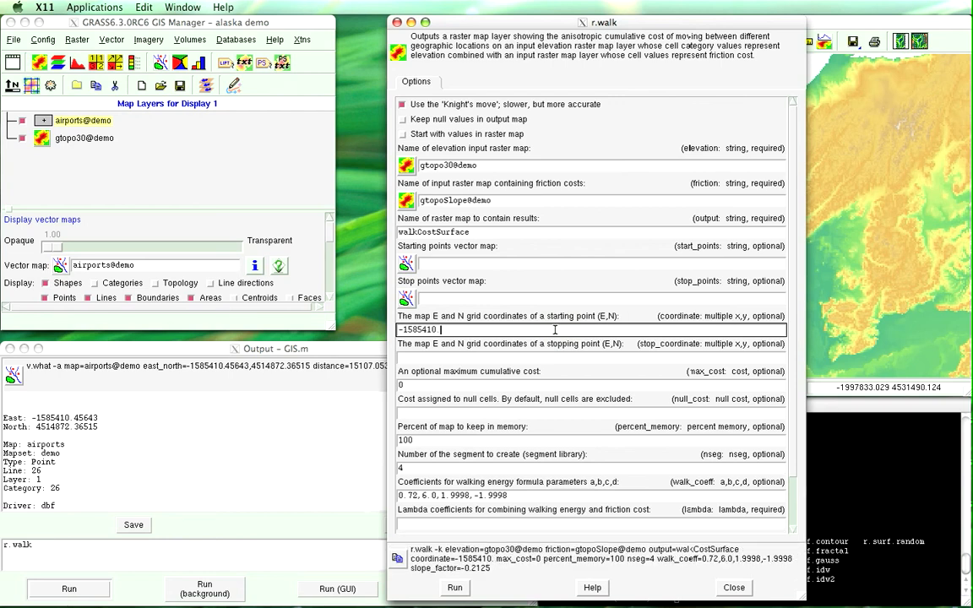
type(".45643")
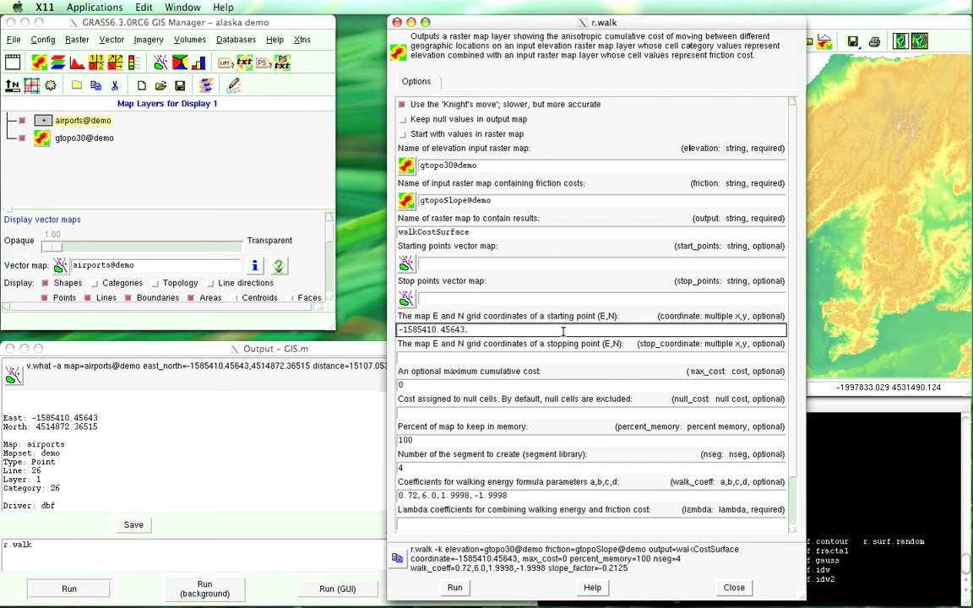
type(",")
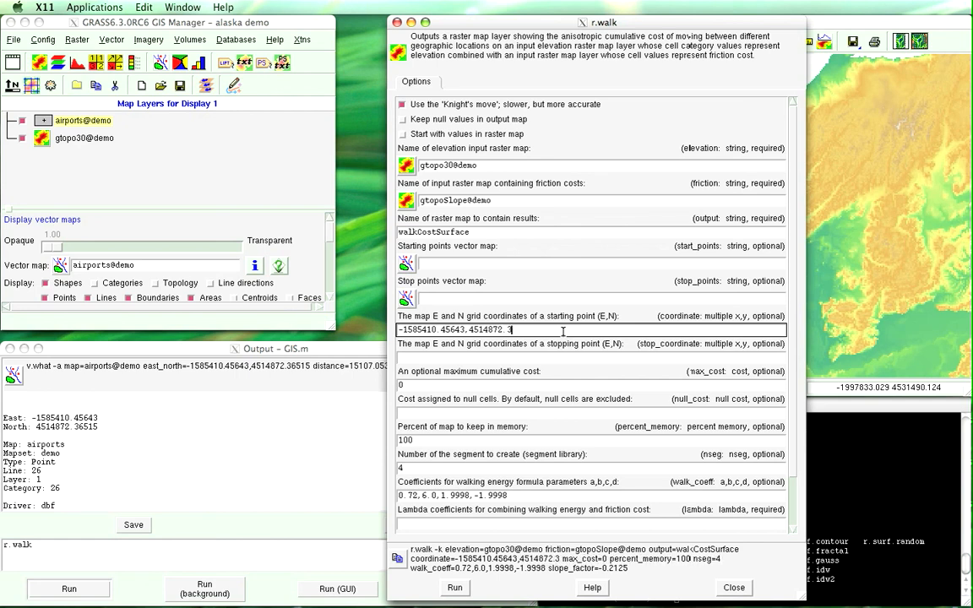
type("6515")
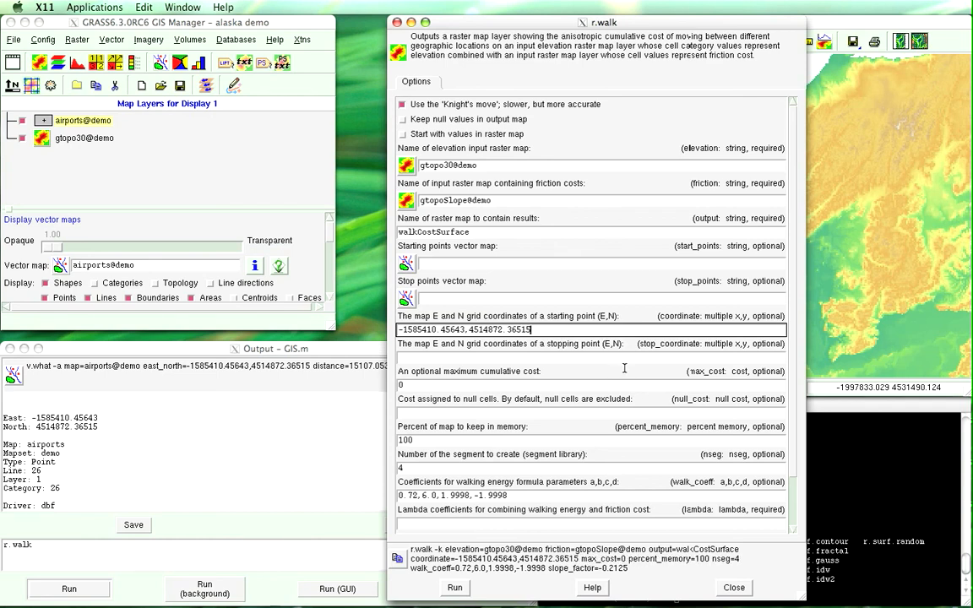
mouse_move(624, 363)
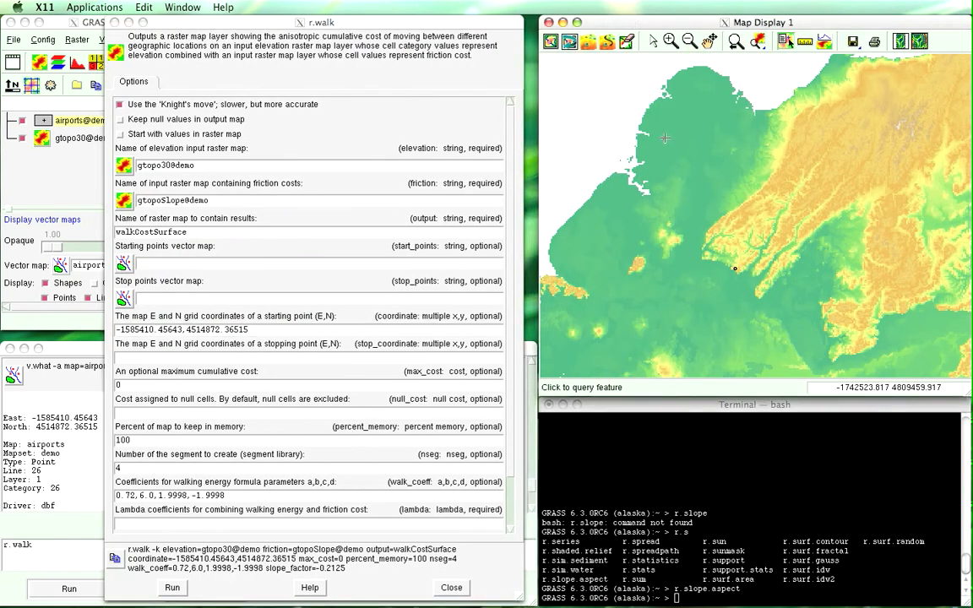
mouse_move(662, 136)
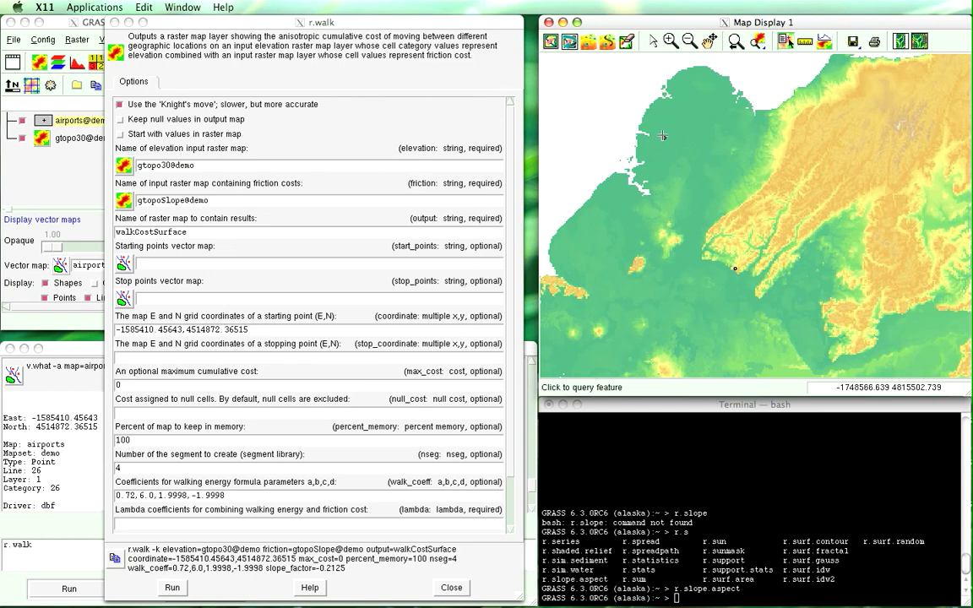